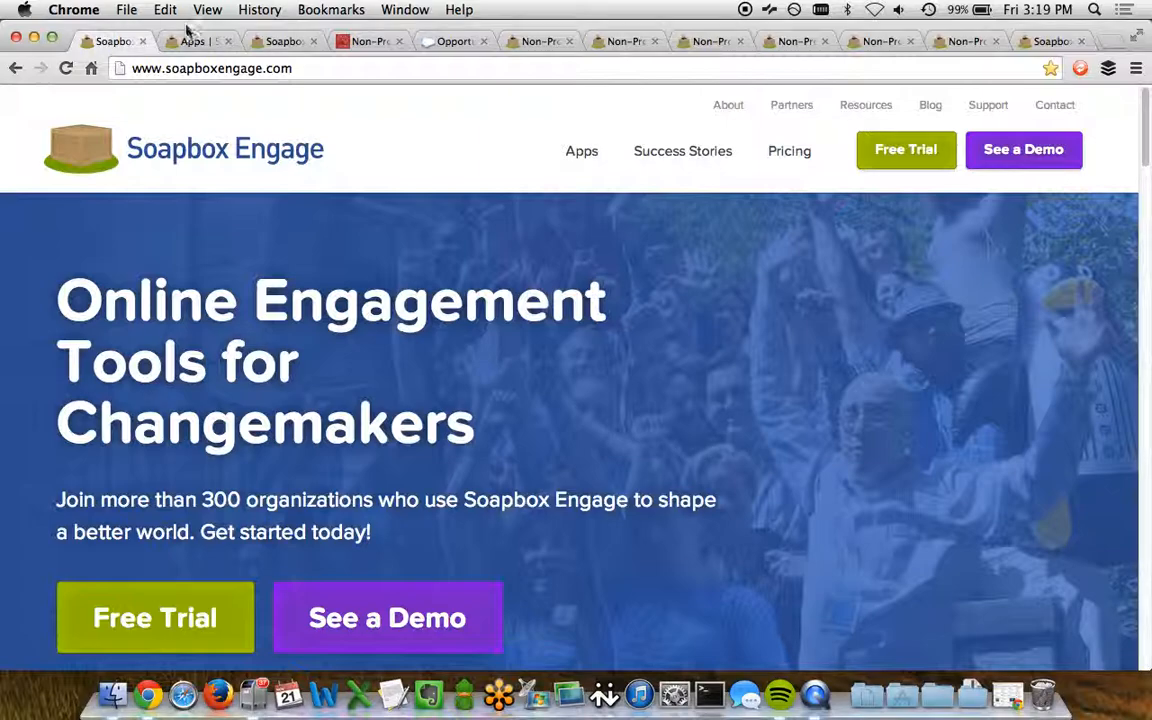
# Open the Shop app overview from the Soapbox Engage apps list.
pyautogui.click(580, 152)
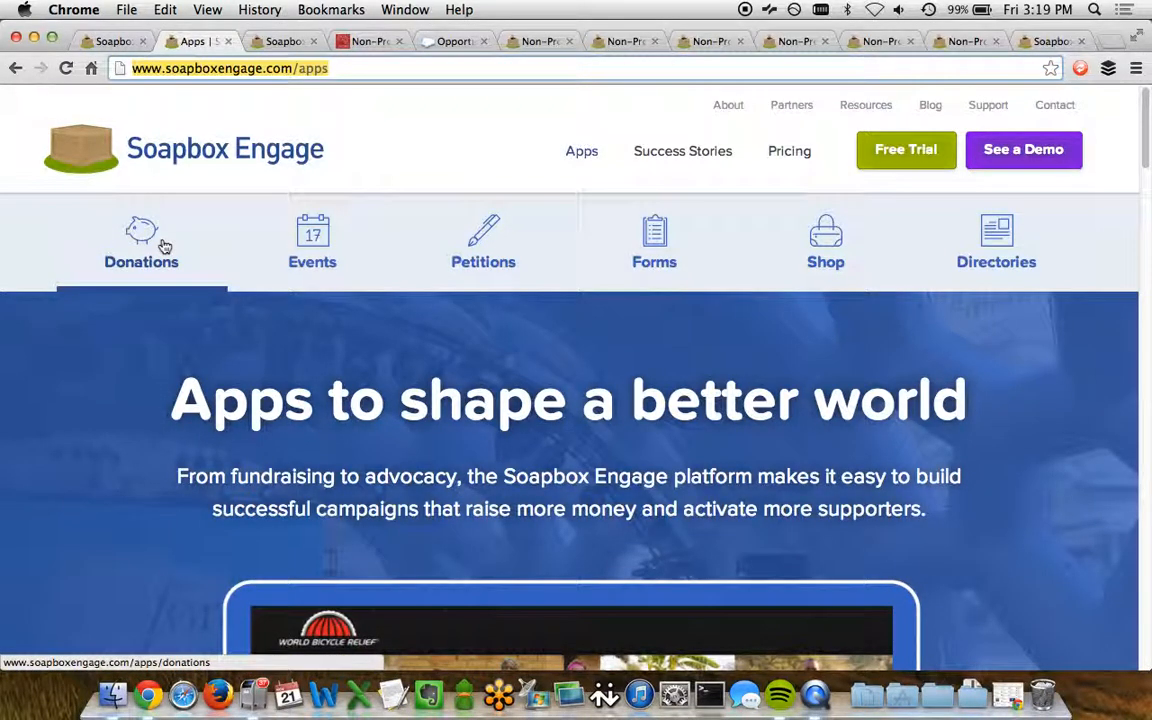
pyautogui.moveTo(164, 244)
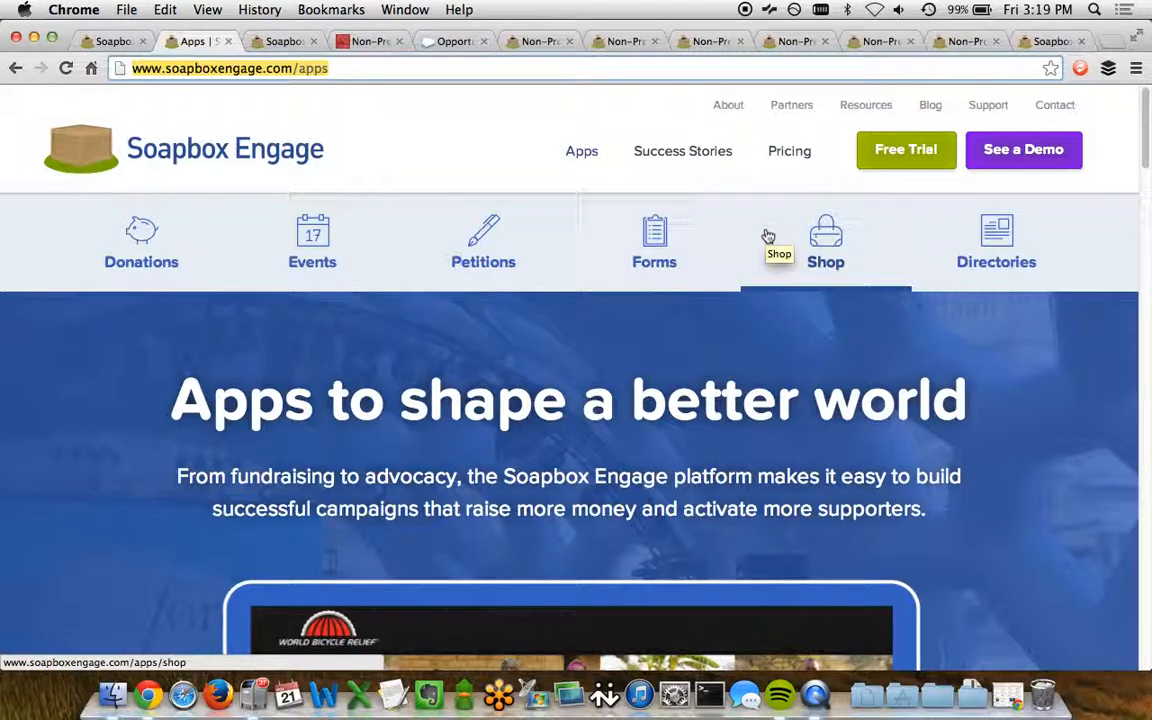
pyautogui.click(824, 244)
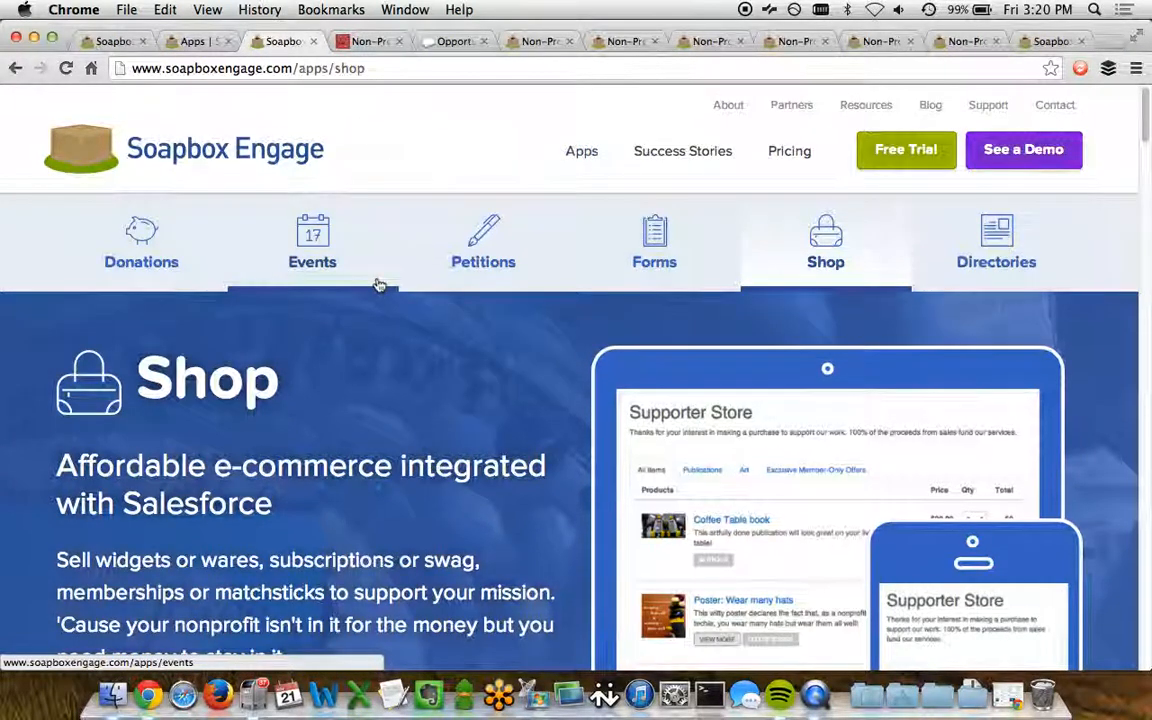
pyautogui.scroll(-3)
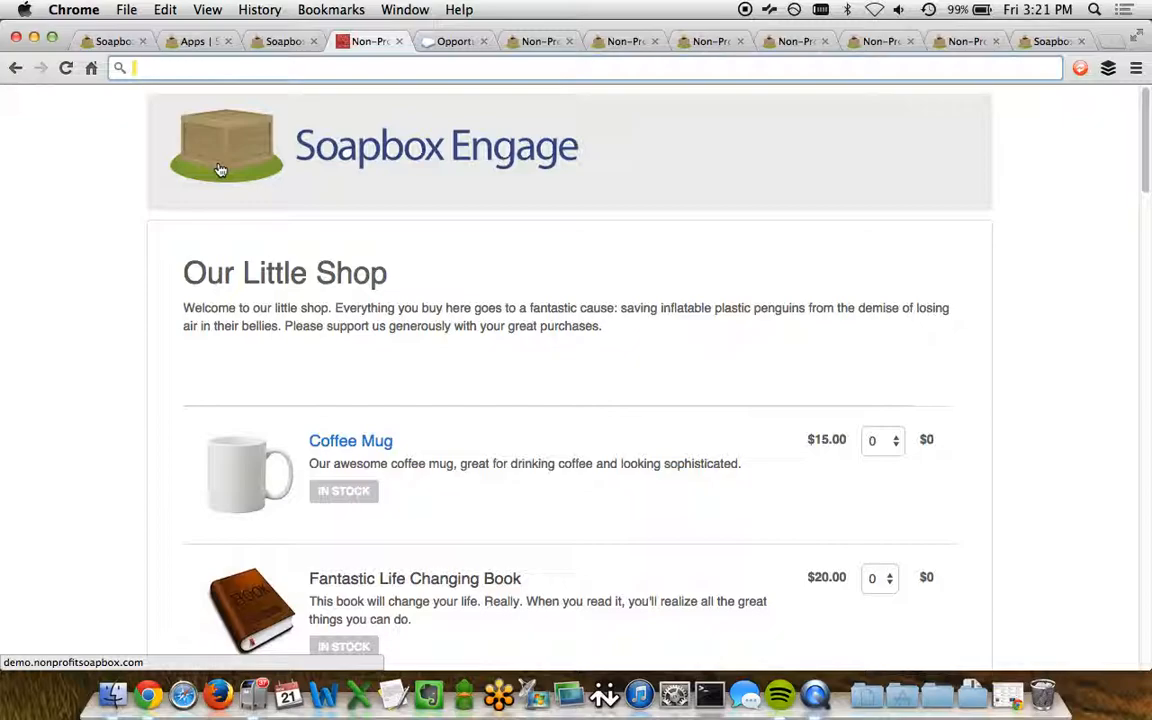
pyautogui.scroll(-3)
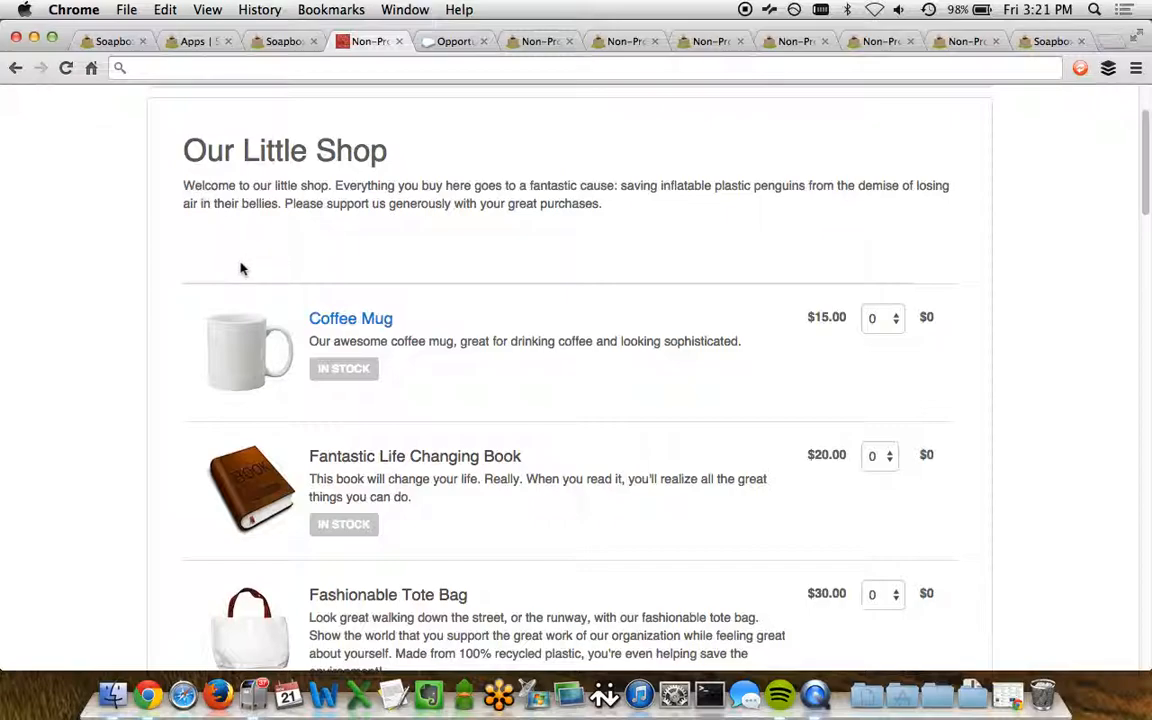
pyautogui.moveTo(538, 256)
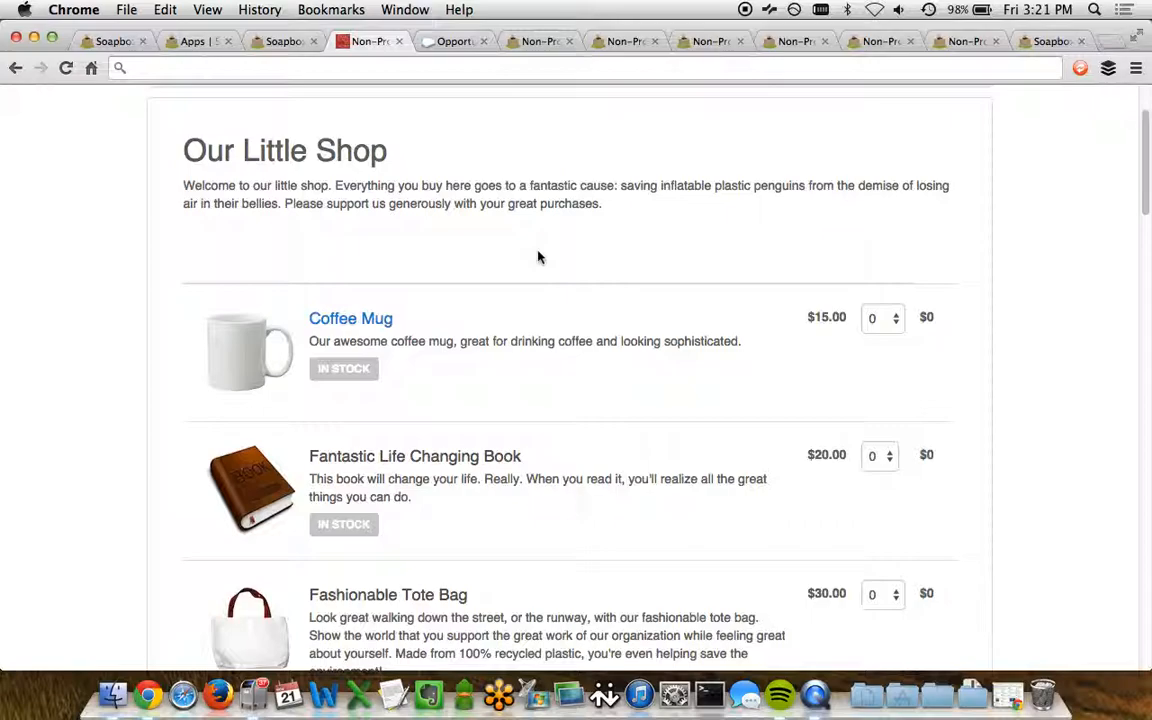
pyautogui.scroll(-3)
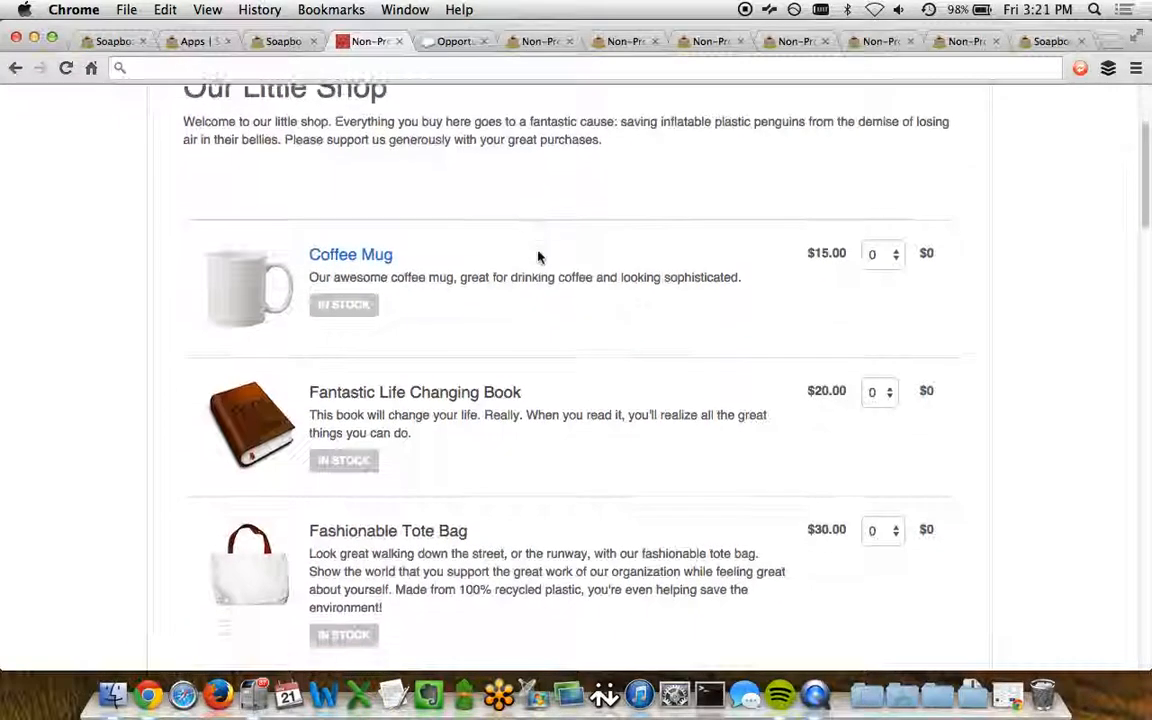
pyautogui.scroll(-3)
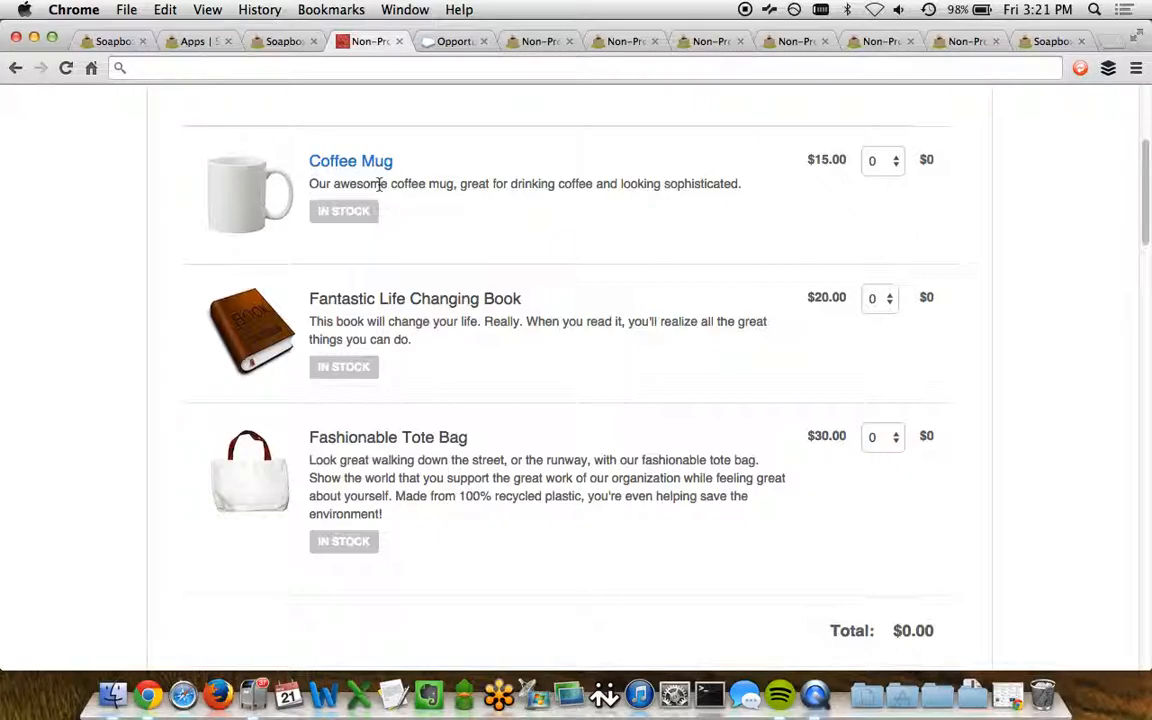
pyautogui.moveTo(368, 202)
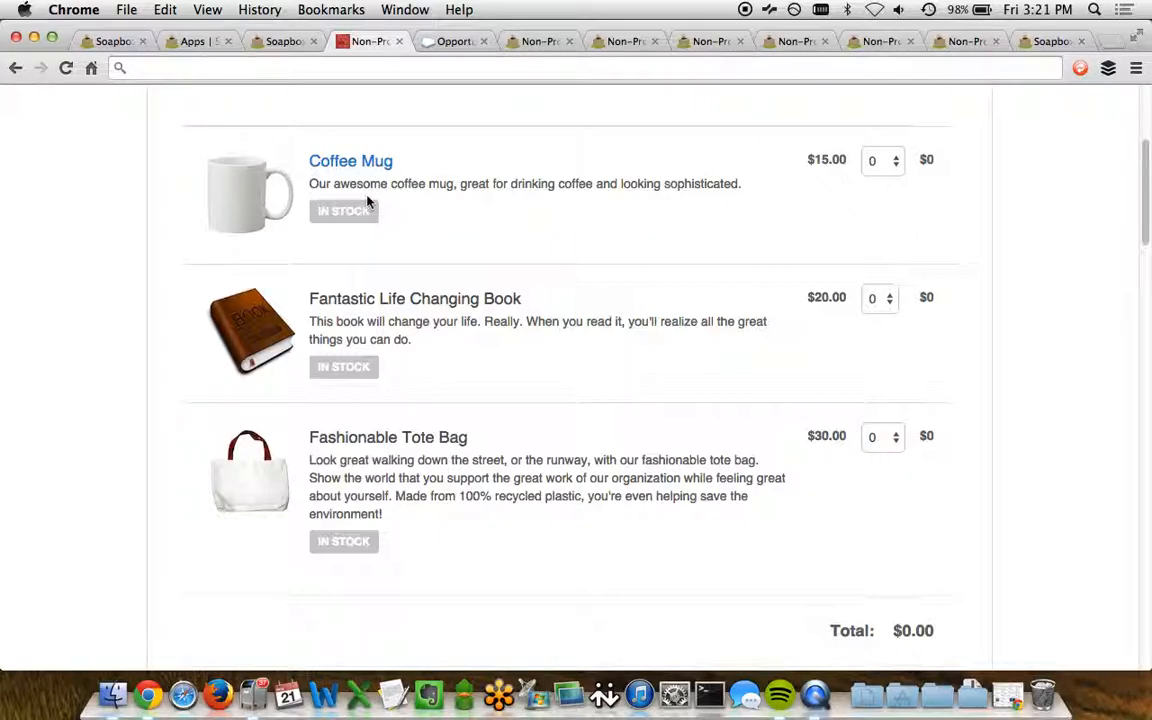
pyautogui.moveTo(364, 224)
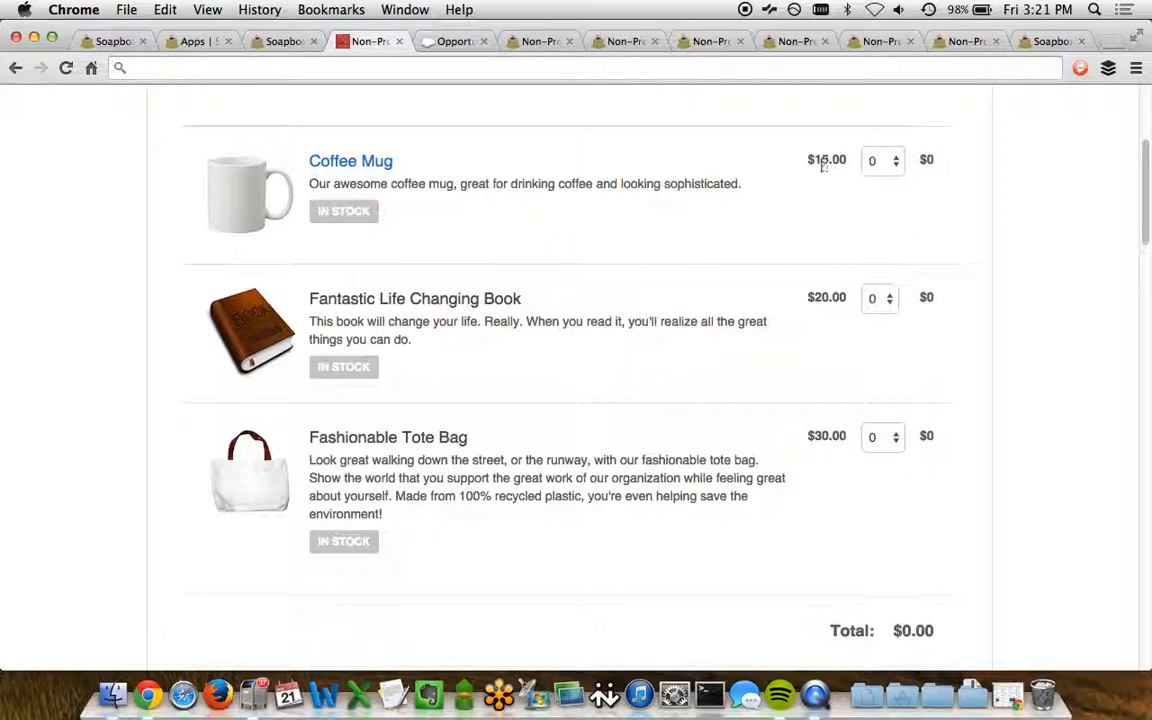
# Set quantities to 2 Coffee Mugs and 3 Fantastic Life Changing Books for a $90.00 total.
pyautogui.click(880, 160)
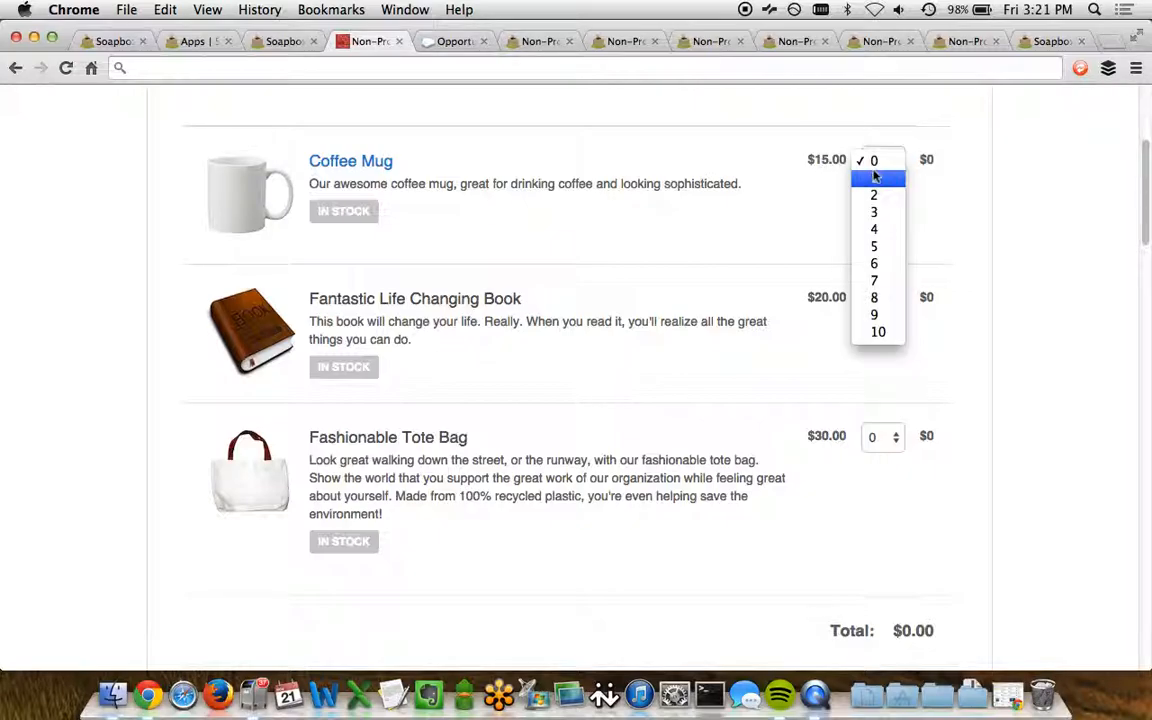
pyautogui.moveTo(874, 212)
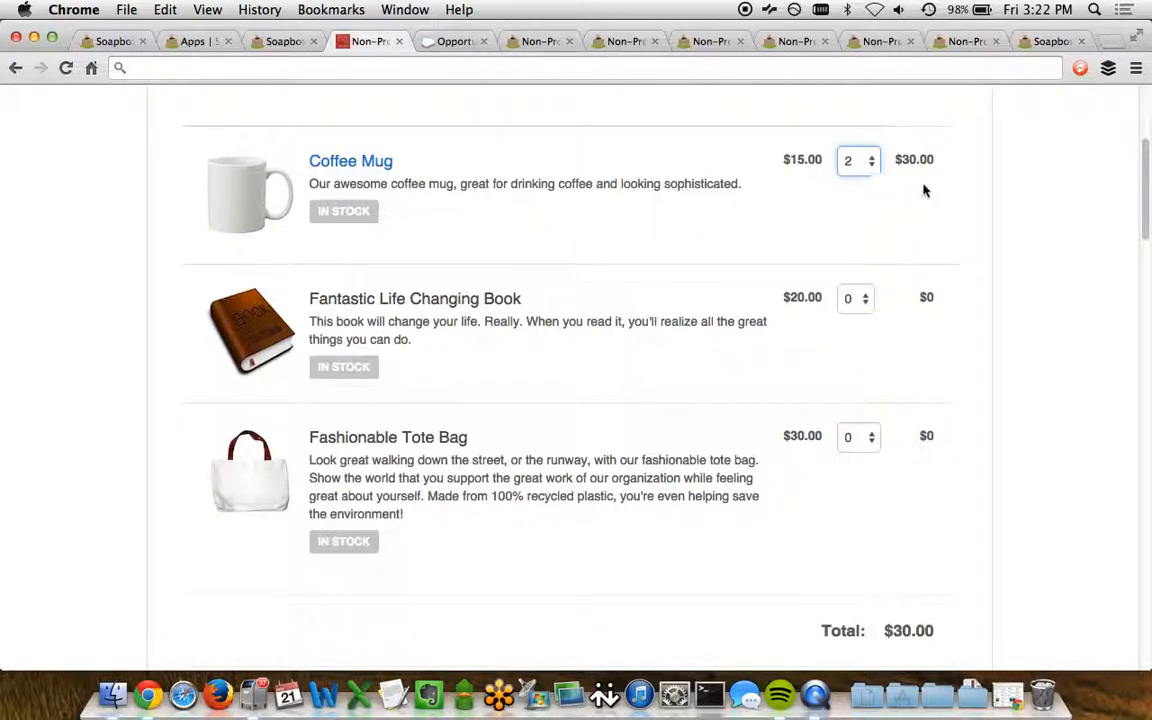
pyautogui.moveTo(928, 174)
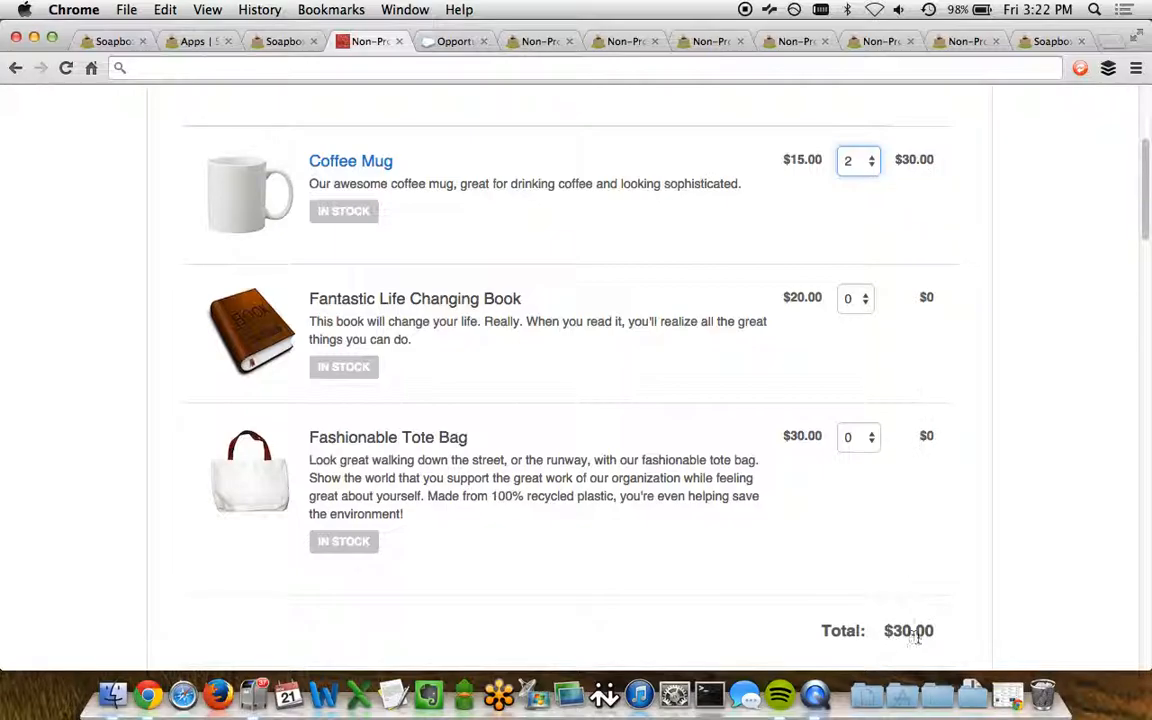
pyautogui.moveTo(856, 362)
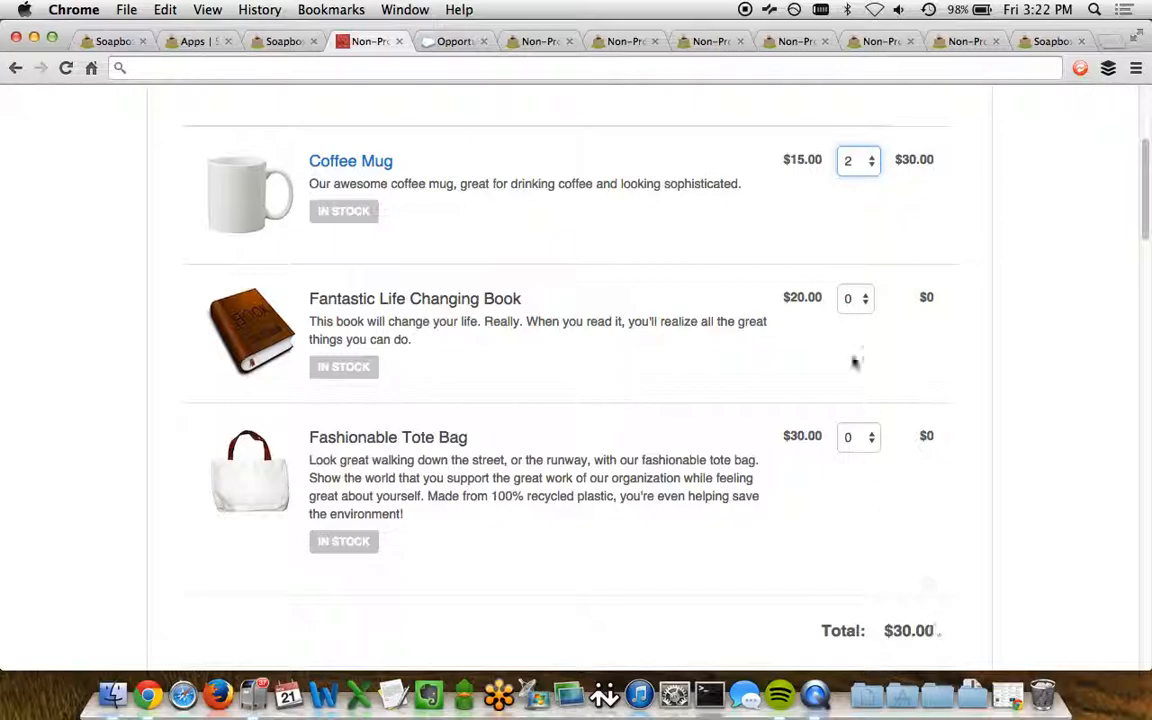
pyautogui.click(856, 296)
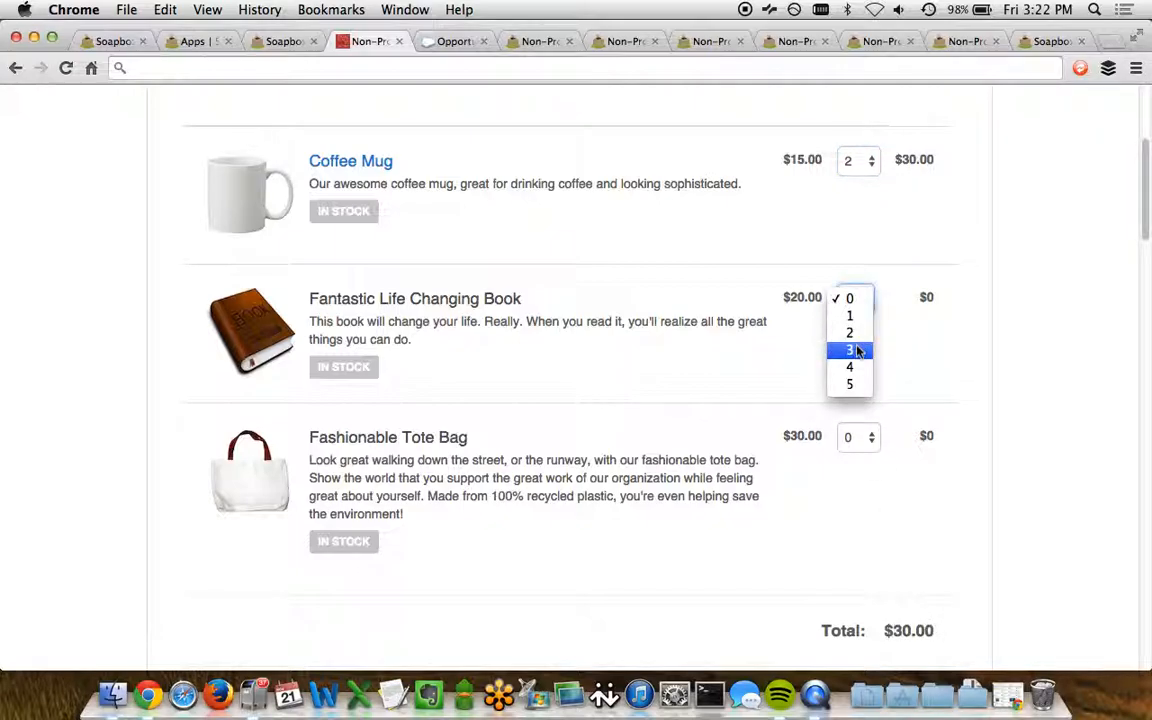
pyautogui.click(848, 350)
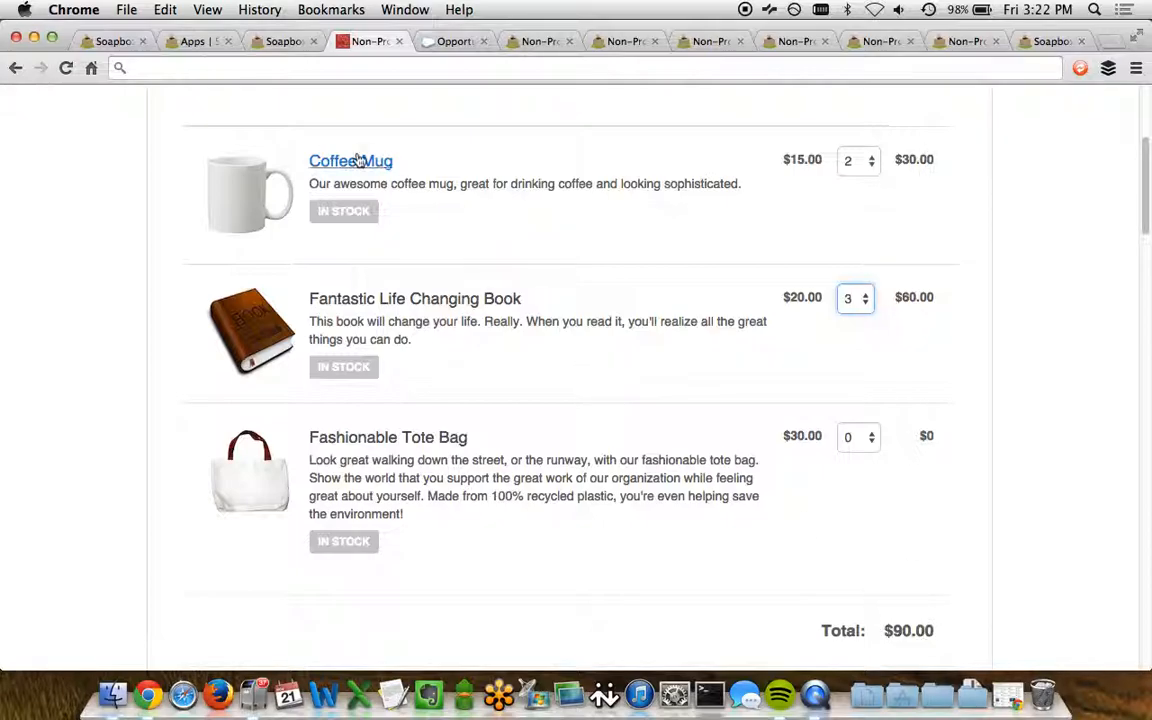
# View the Coffee Mug product details and dismiss the popup.
pyautogui.click(350, 160)
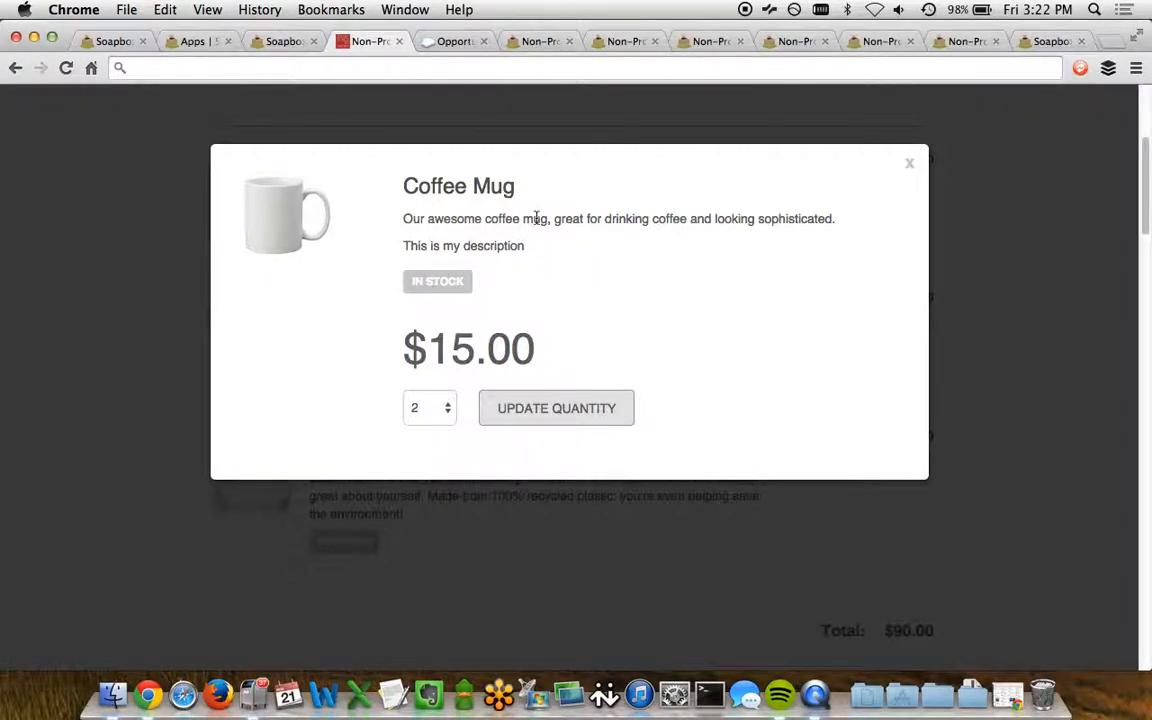
pyautogui.moveTo(544, 240)
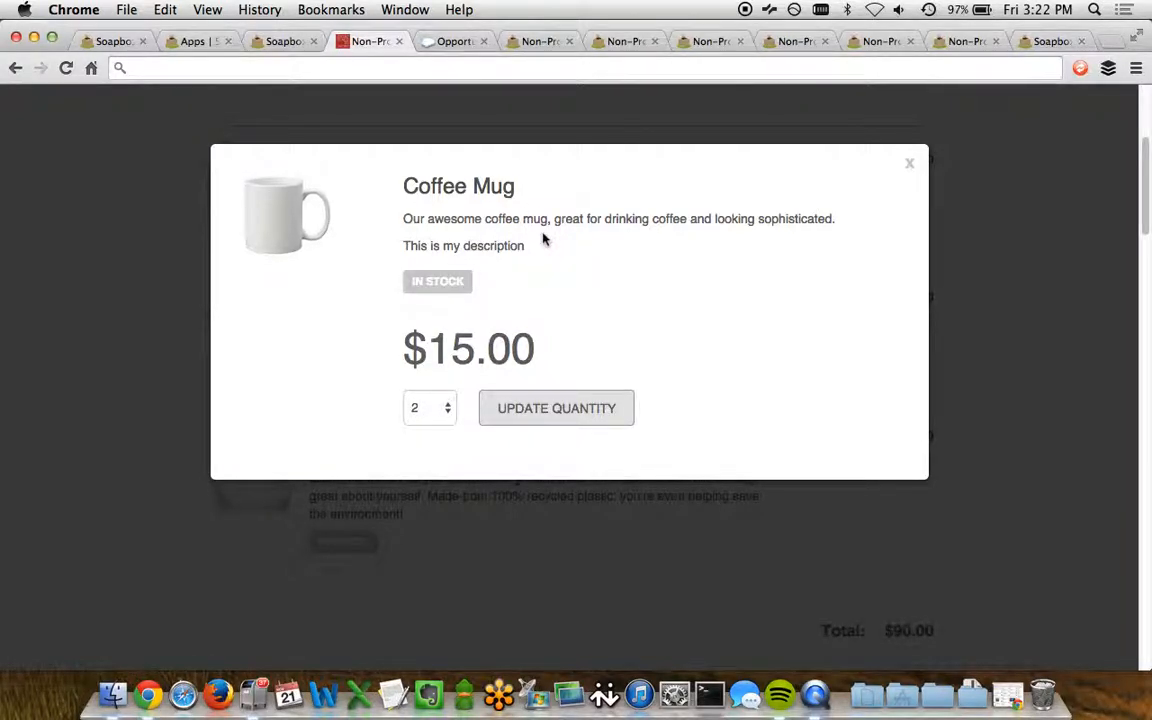
pyautogui.moveTo(488, 440)
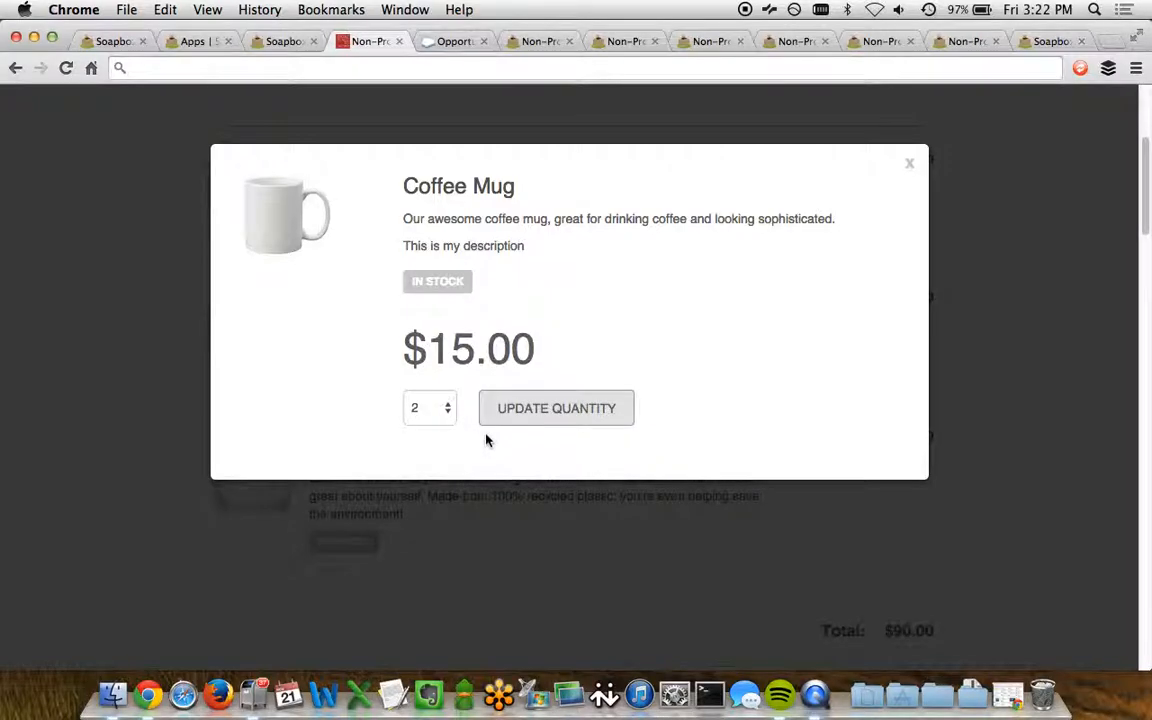
pyautogui.moveTo(918, 148)
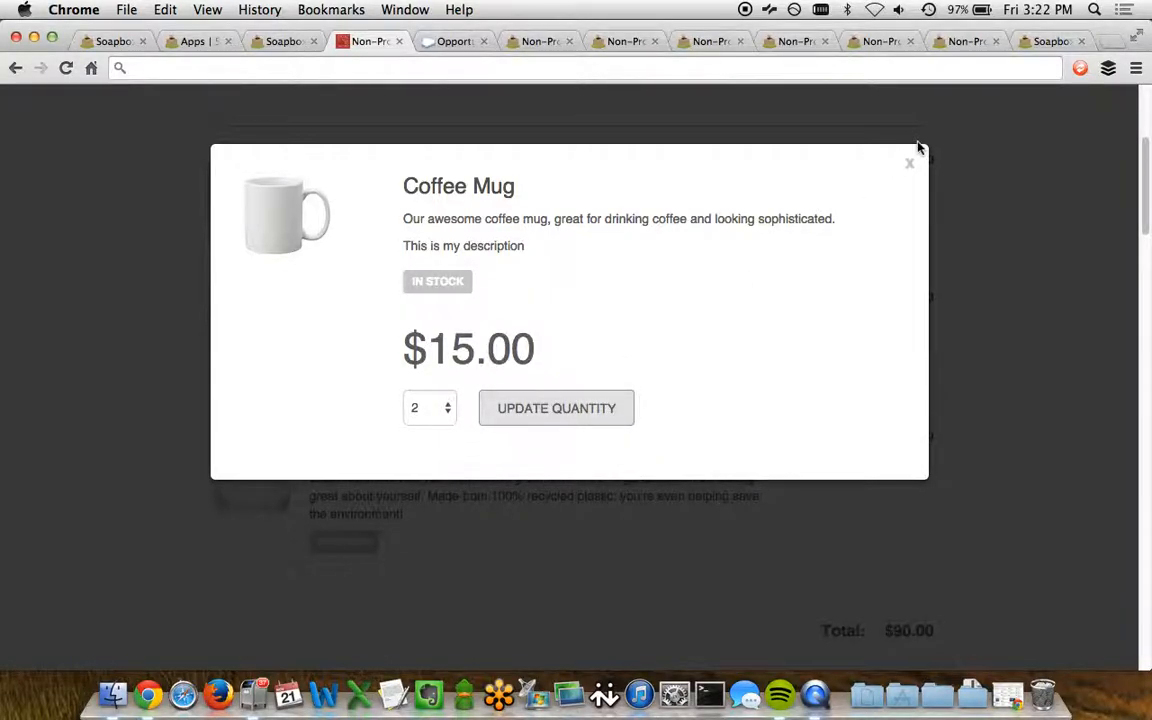
pyautogui.click(908, 164)
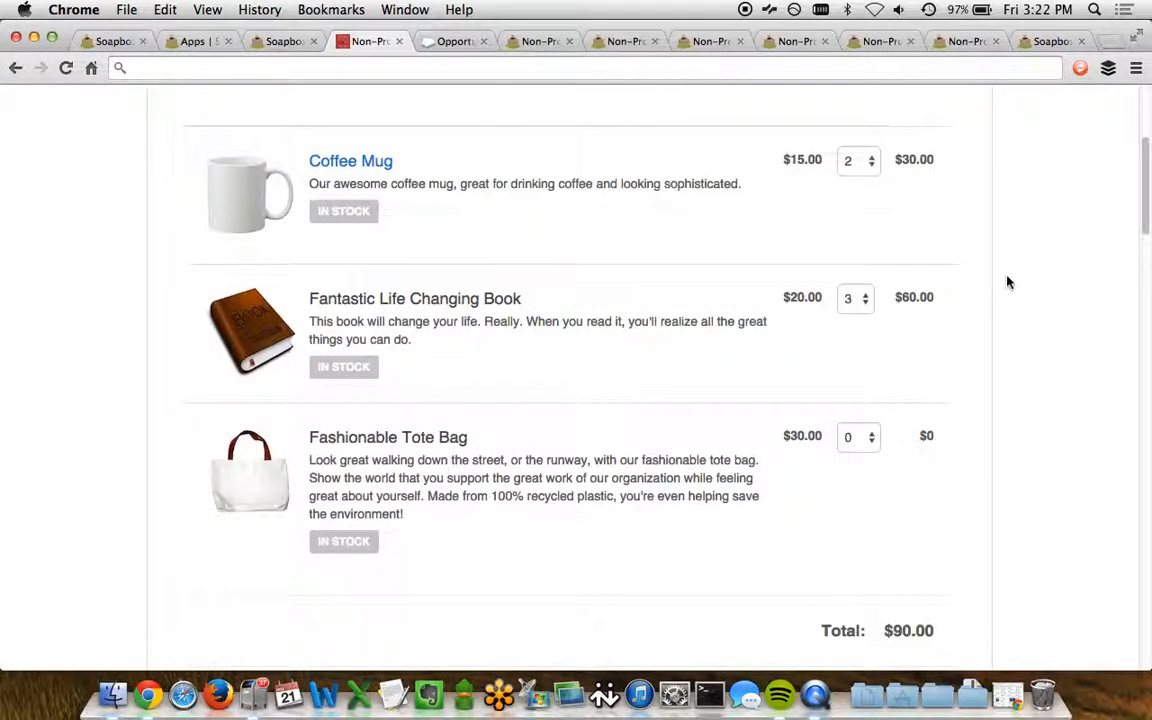
# Scroll the checkout page down to the Secure Payment section with its payment methods.
pyautogui.scroll(-3)
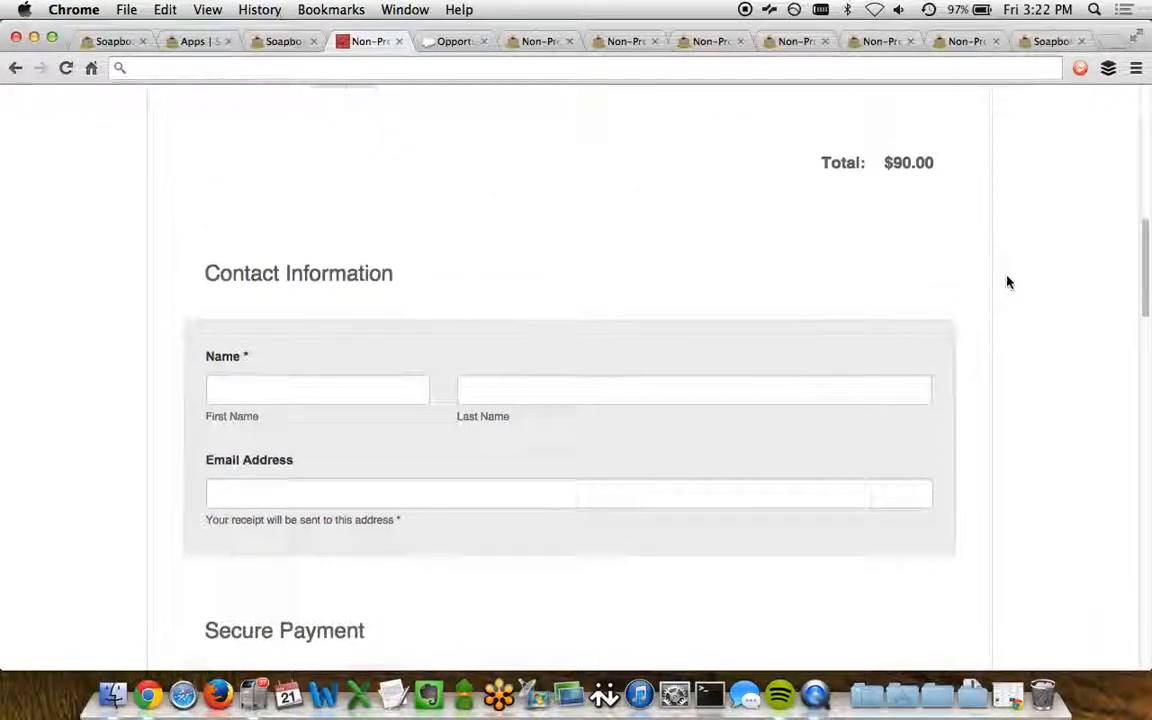
pyautogui.scroll(-3)
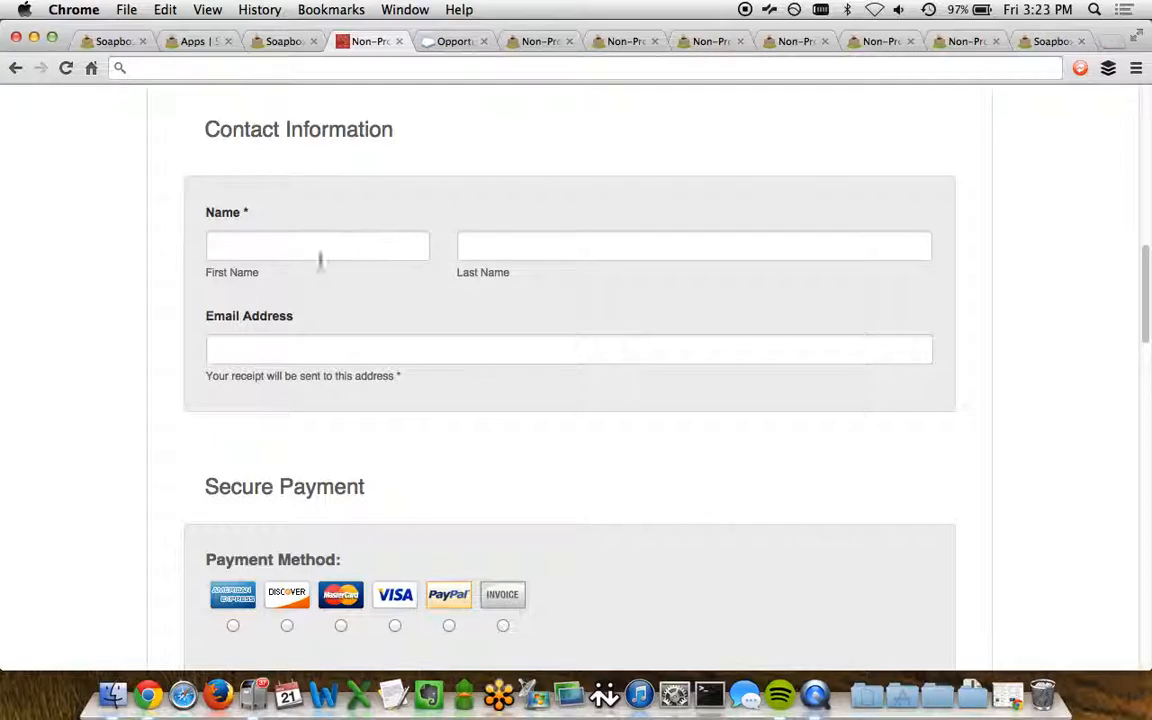
pyautogui.moveTo(118, 302)
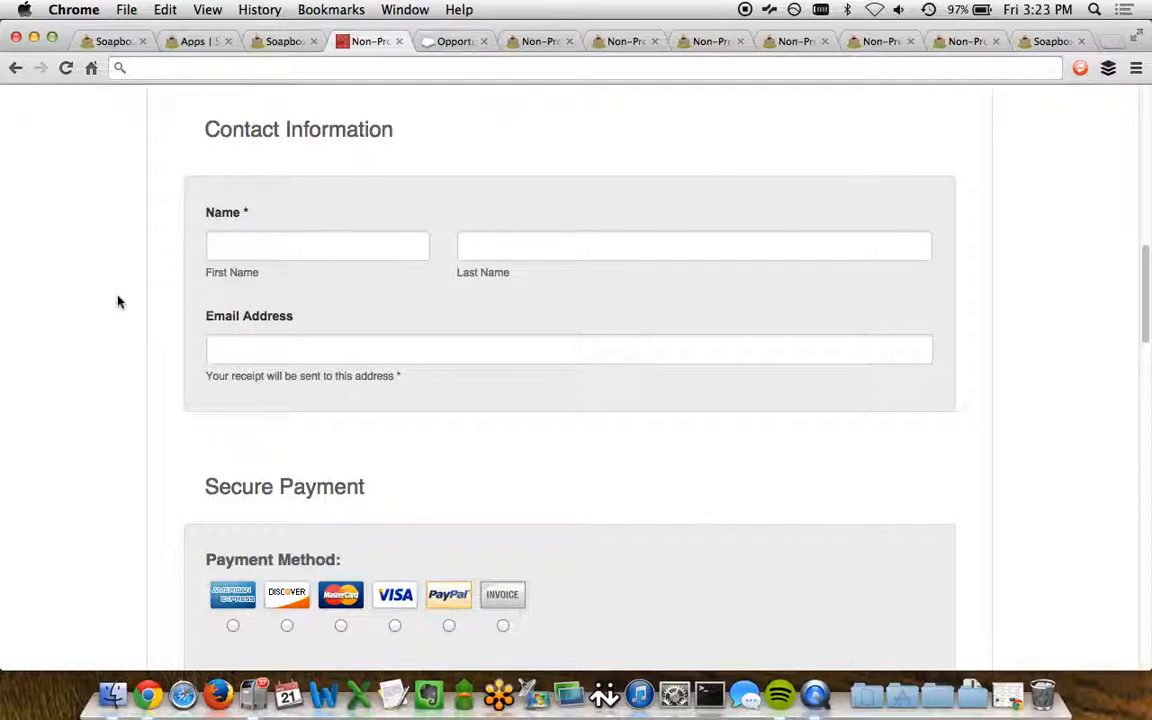
pyautogui.scroll(-3)
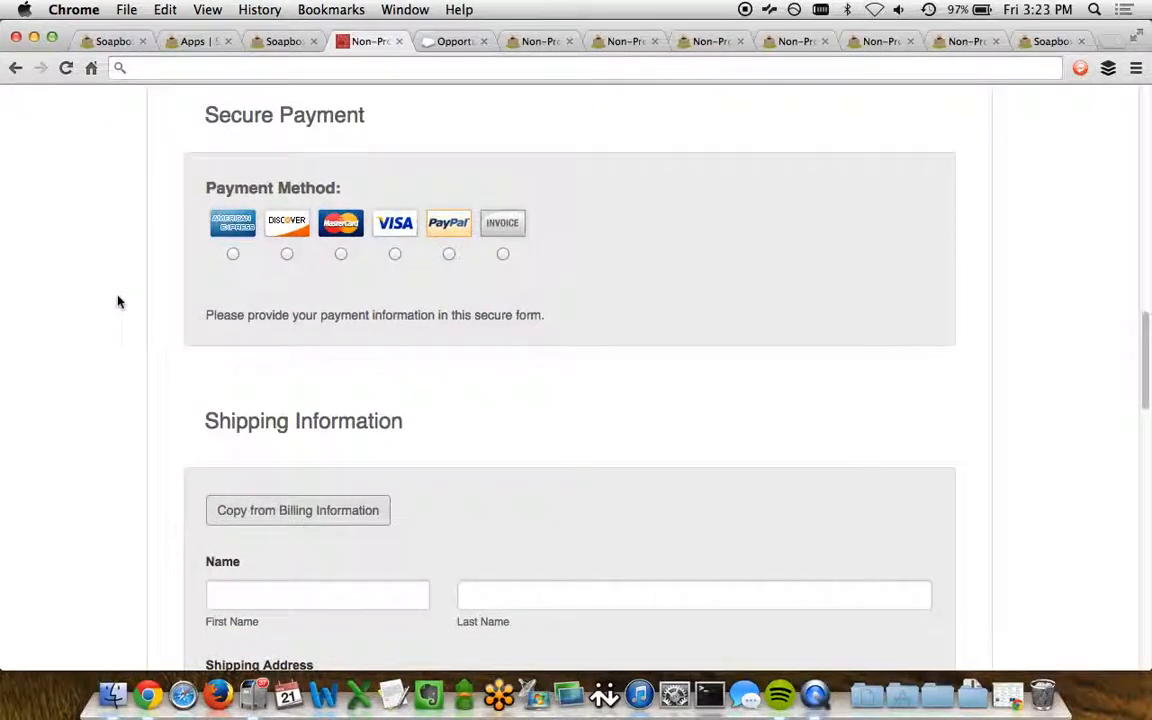
pyautogui.moveTo(340, 160)
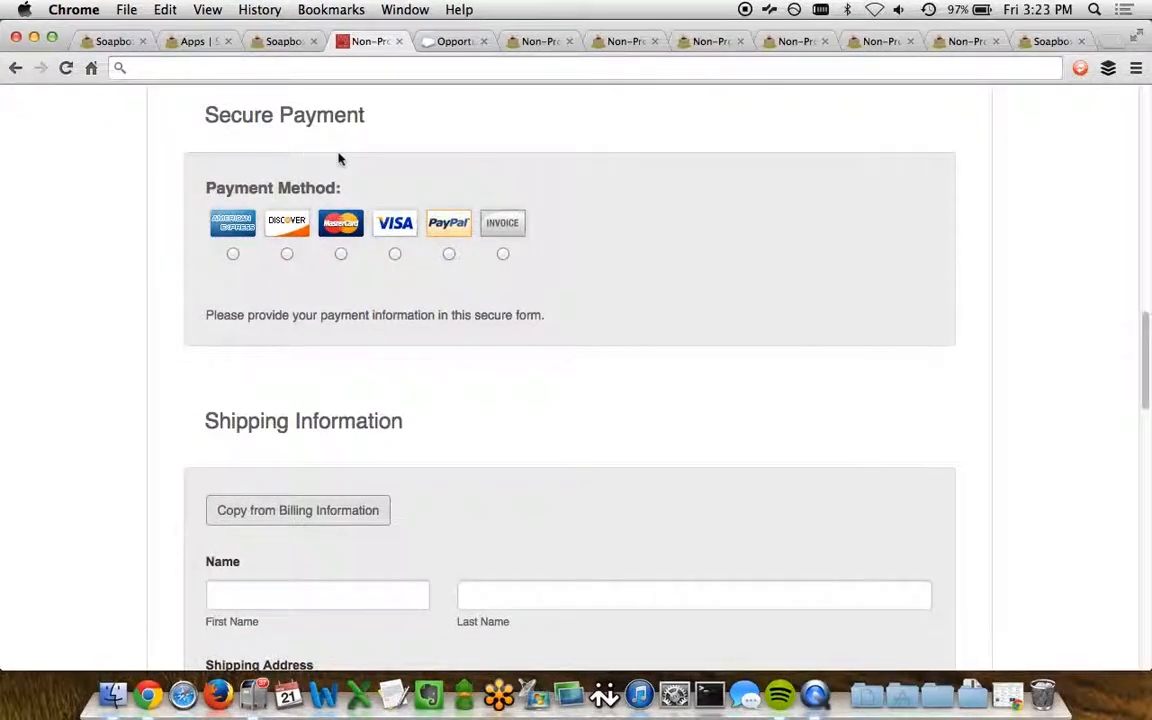
pyautogui.moveTo(364, 236)
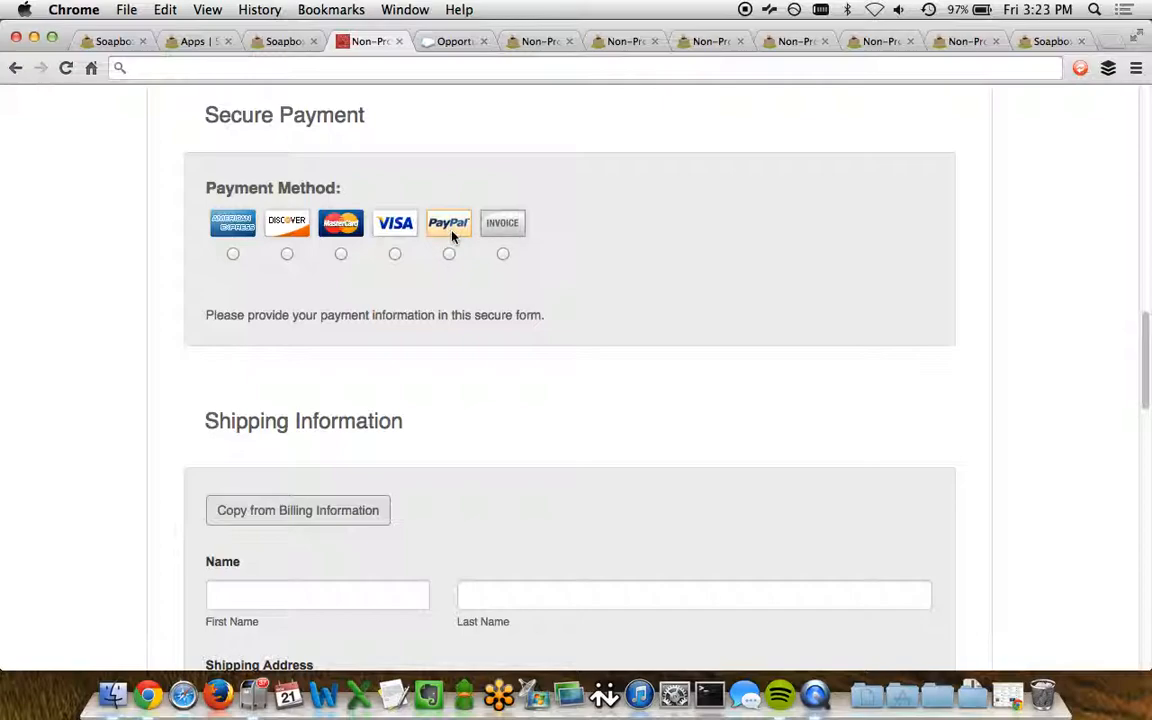
pyautogui.moveTo(502, 236)
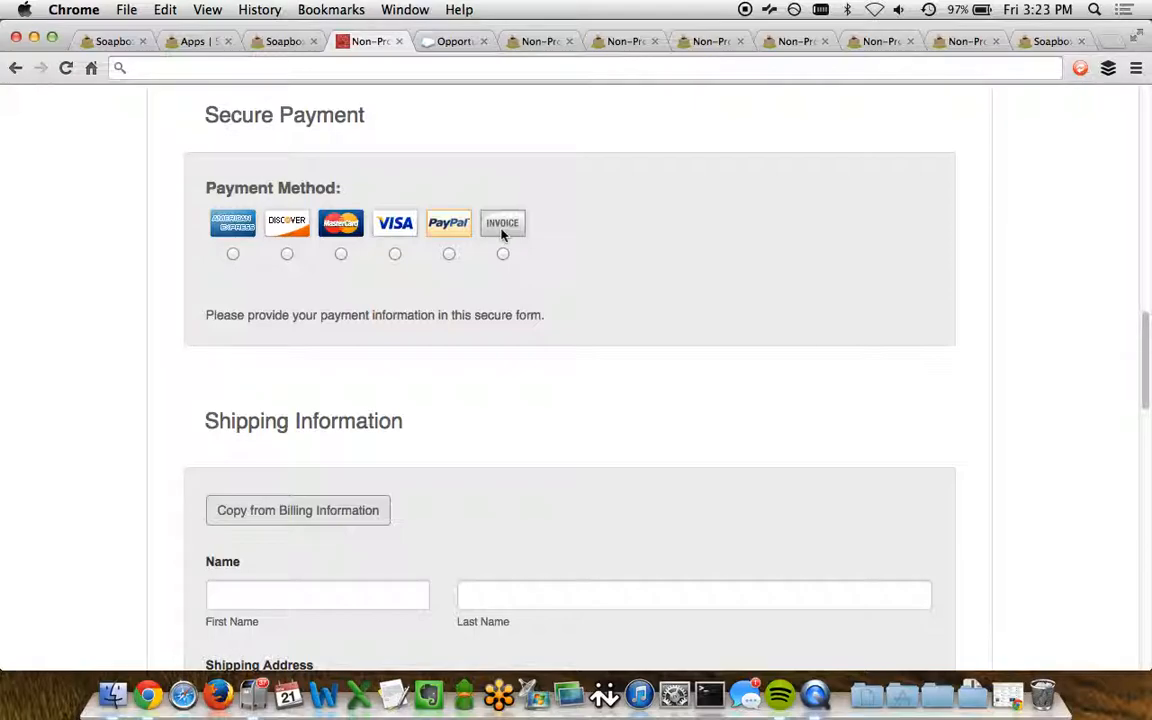
# Choose Visa as the payment method and move down through Credit Card to Billing Address.
pyautogui.click(394, 252)
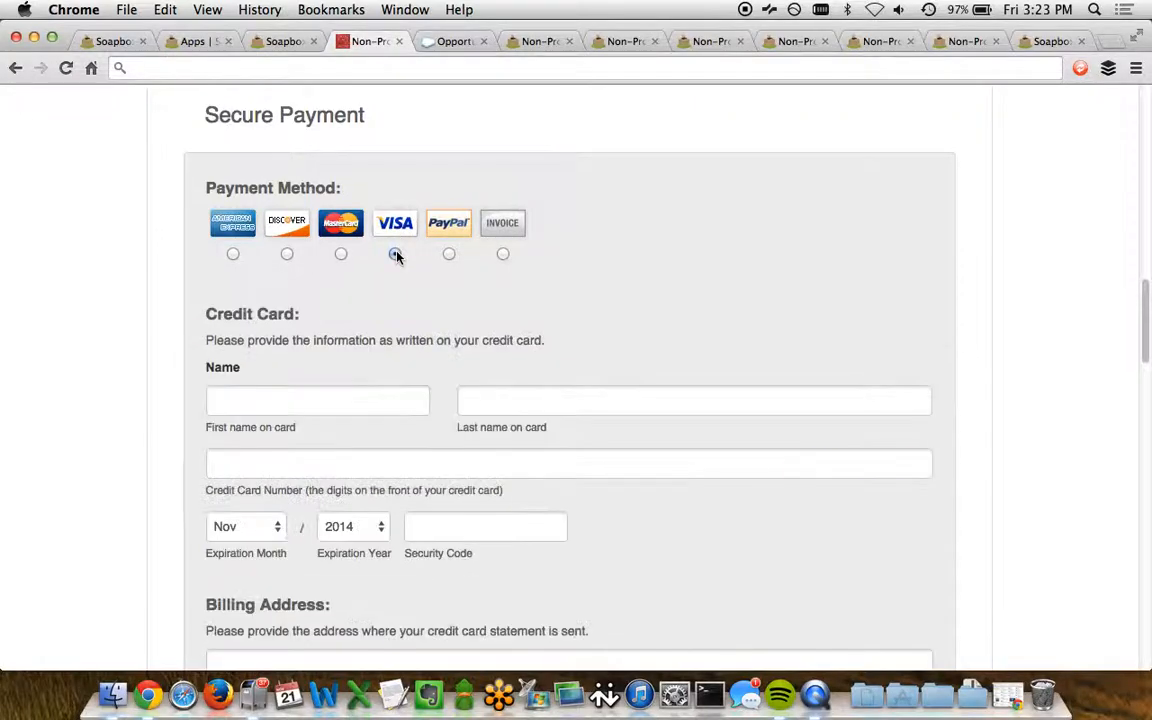
pyautogui.click(396, 252)
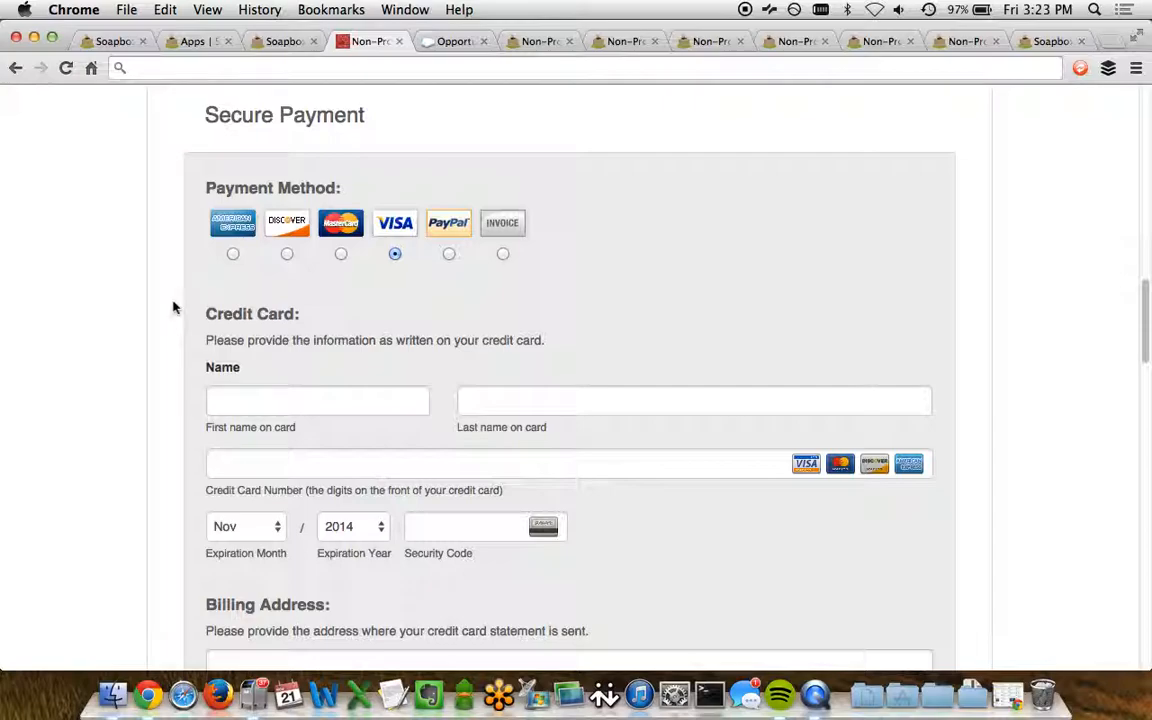
pyautogui.scroll(-3)
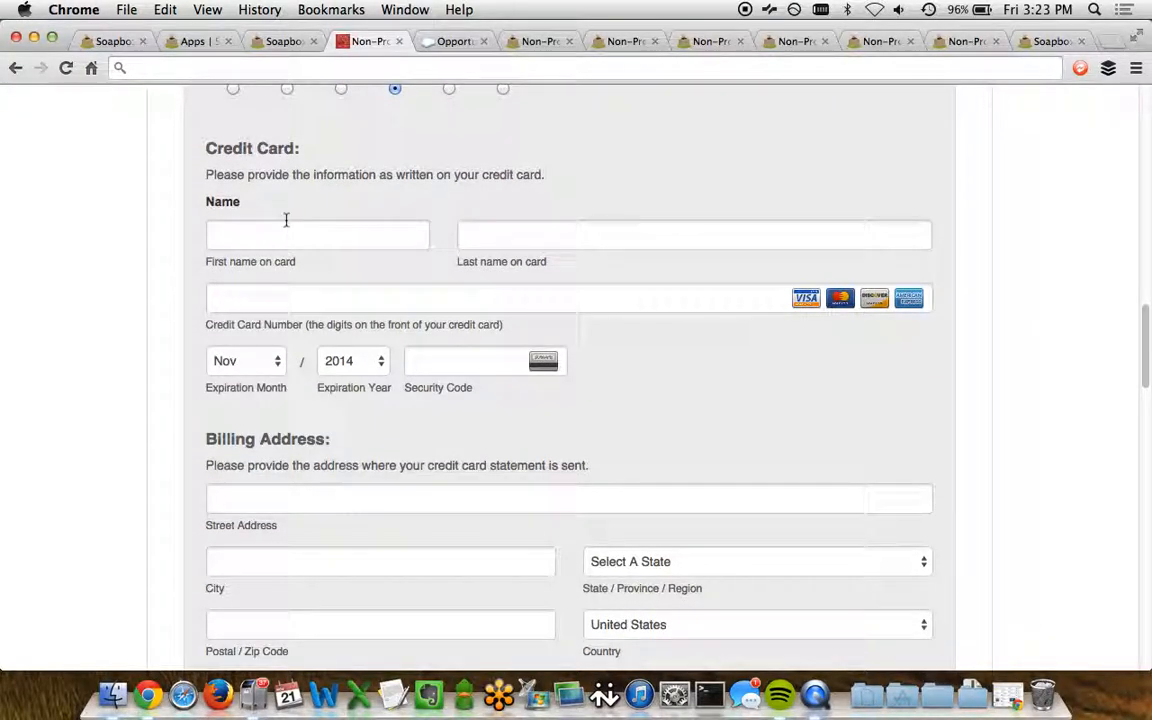
pyautogui.moveTo(238, 424)
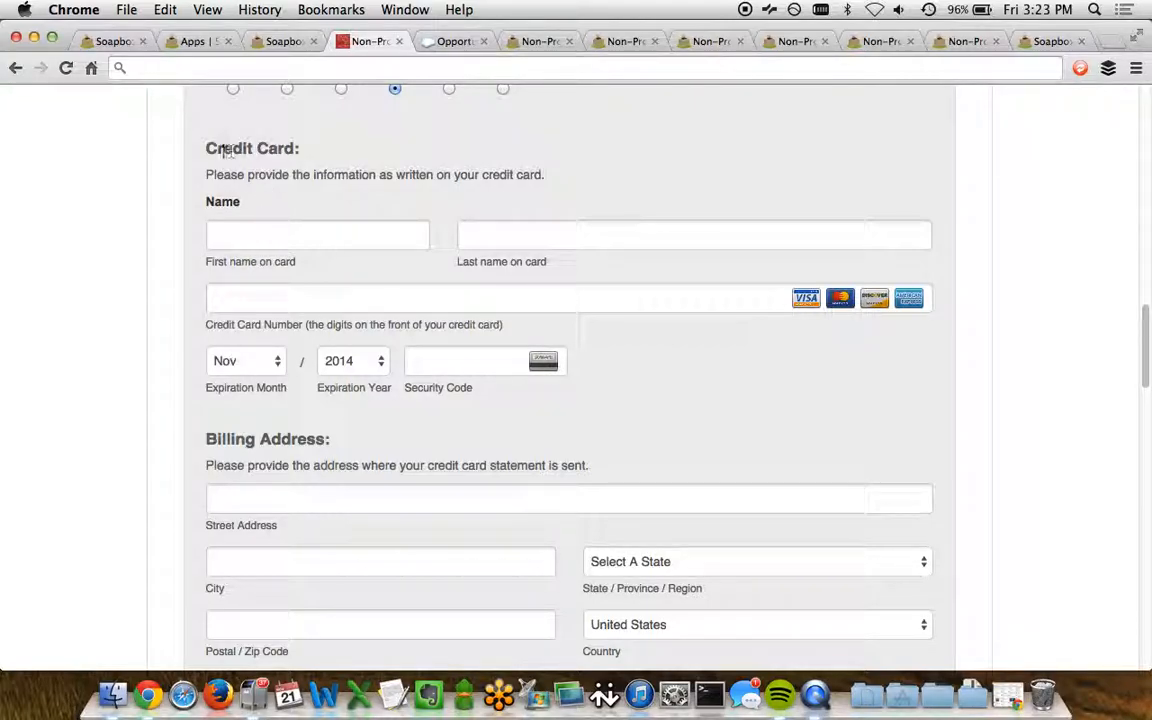
pyautogui.doubleClick(250, 148)
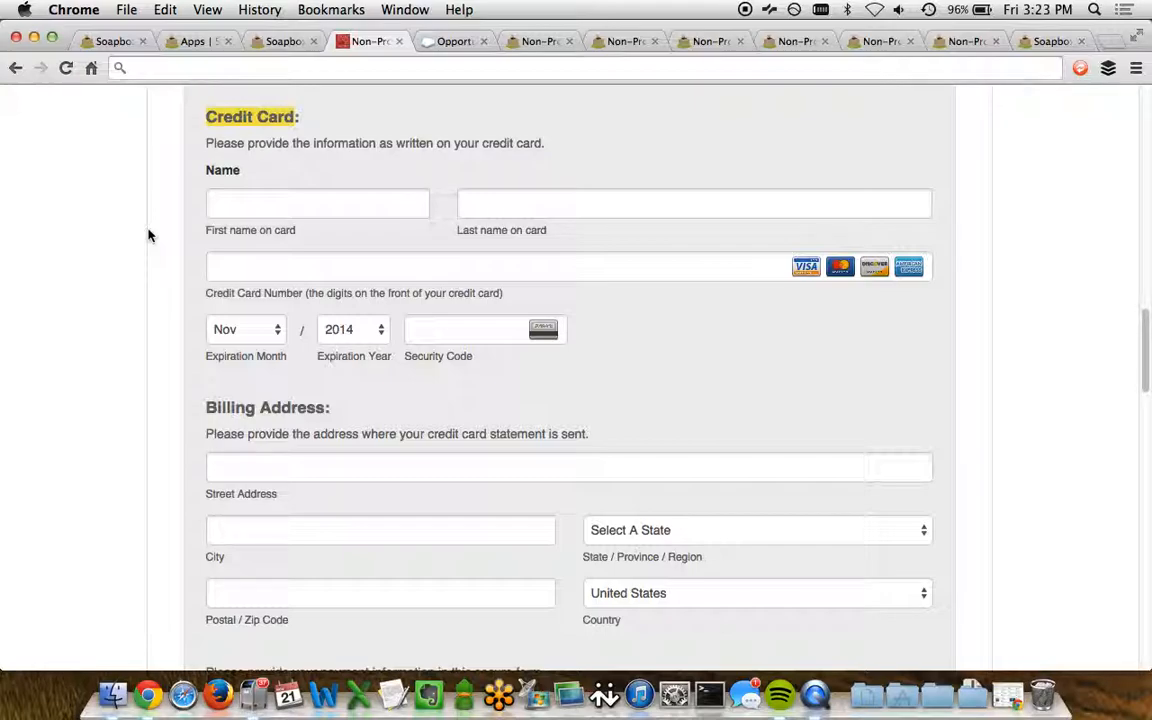
pyautogui.scroll(-3)
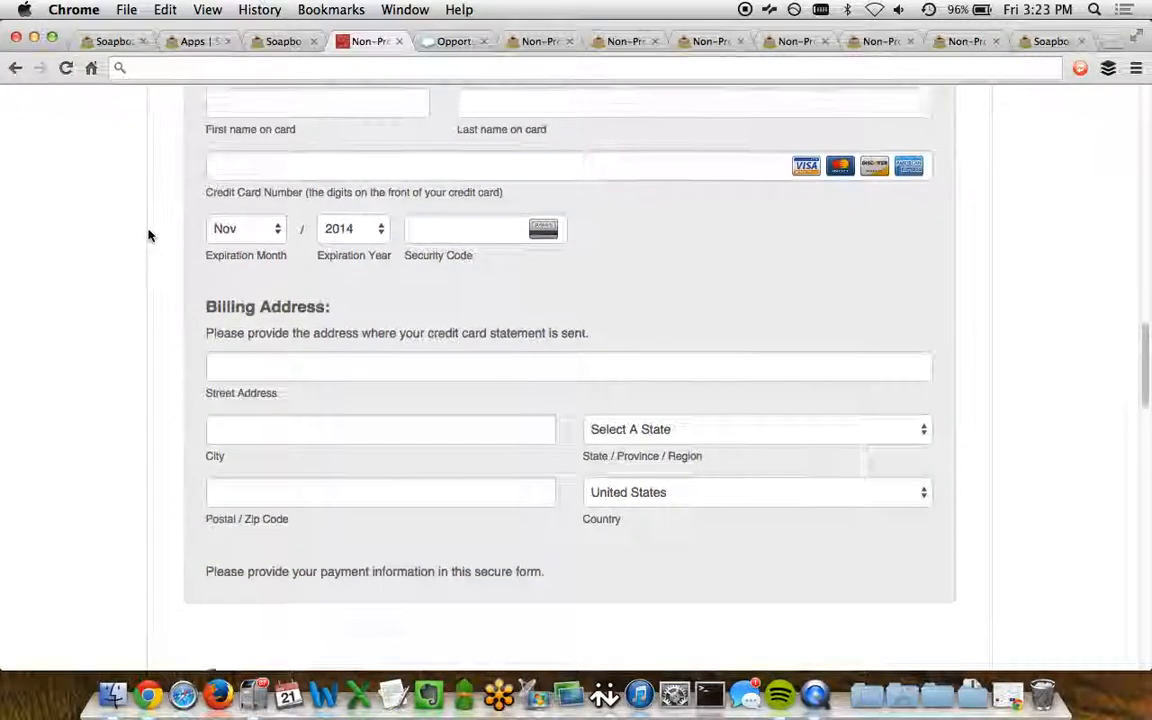
pyautogui.scroll(-3)
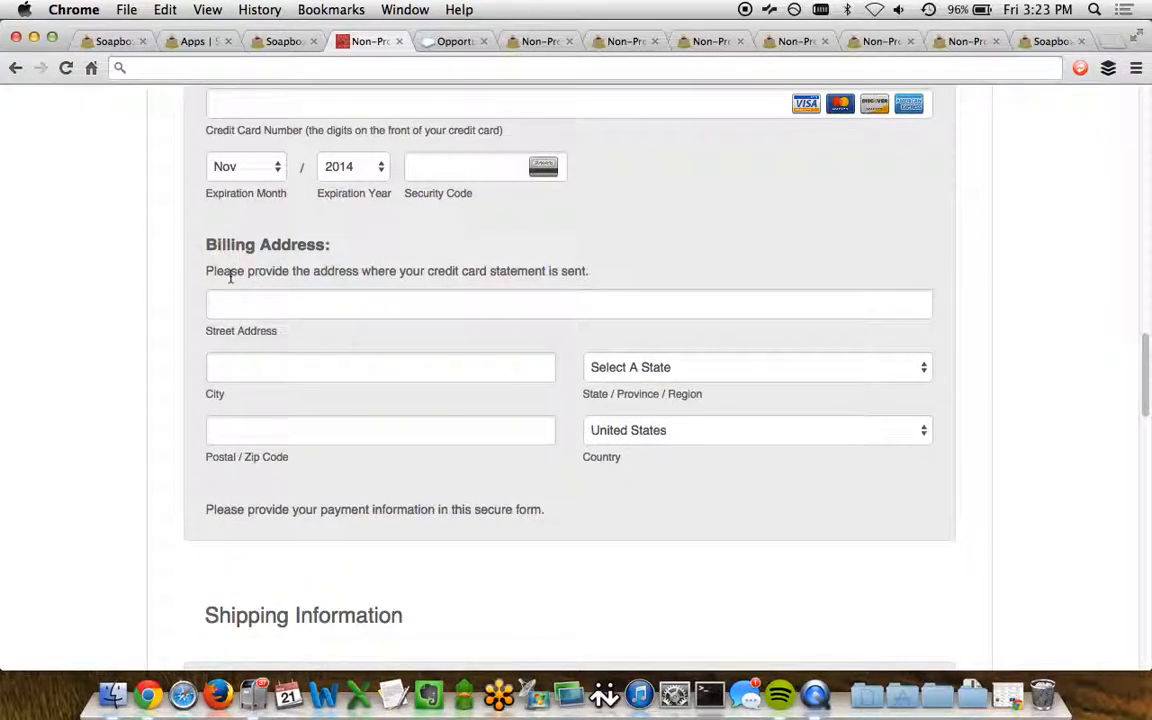
pyautogui.scroll(-3)
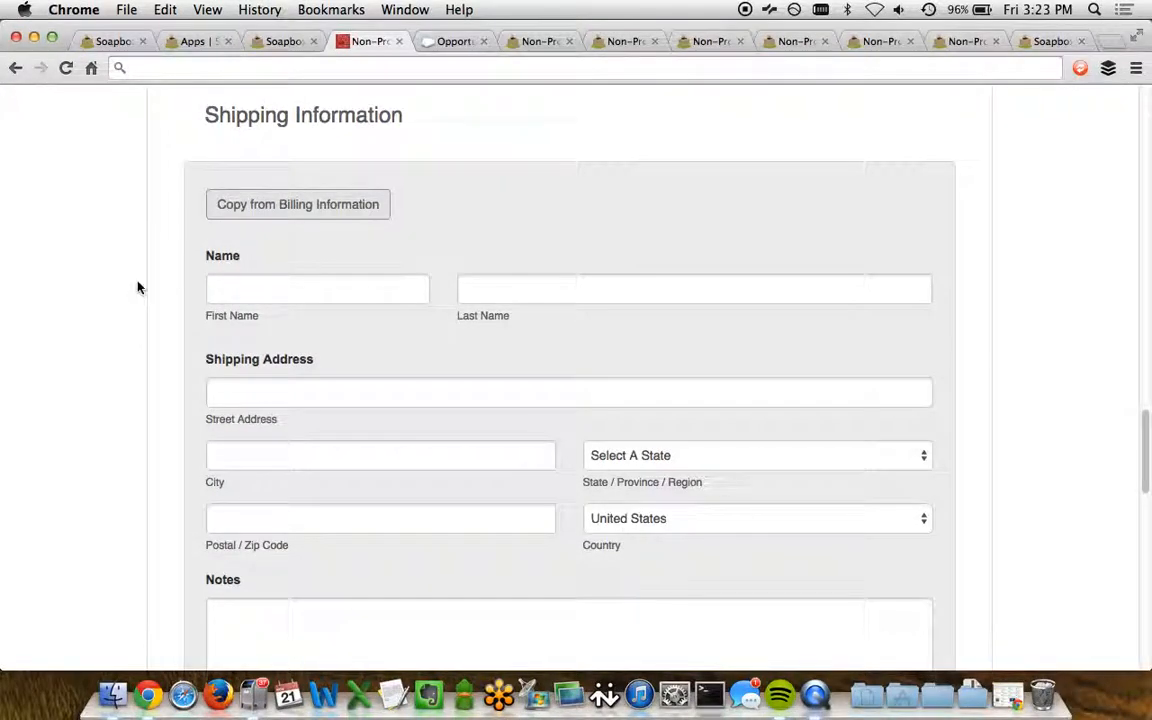
pyautogui.moveTo(222, 232)
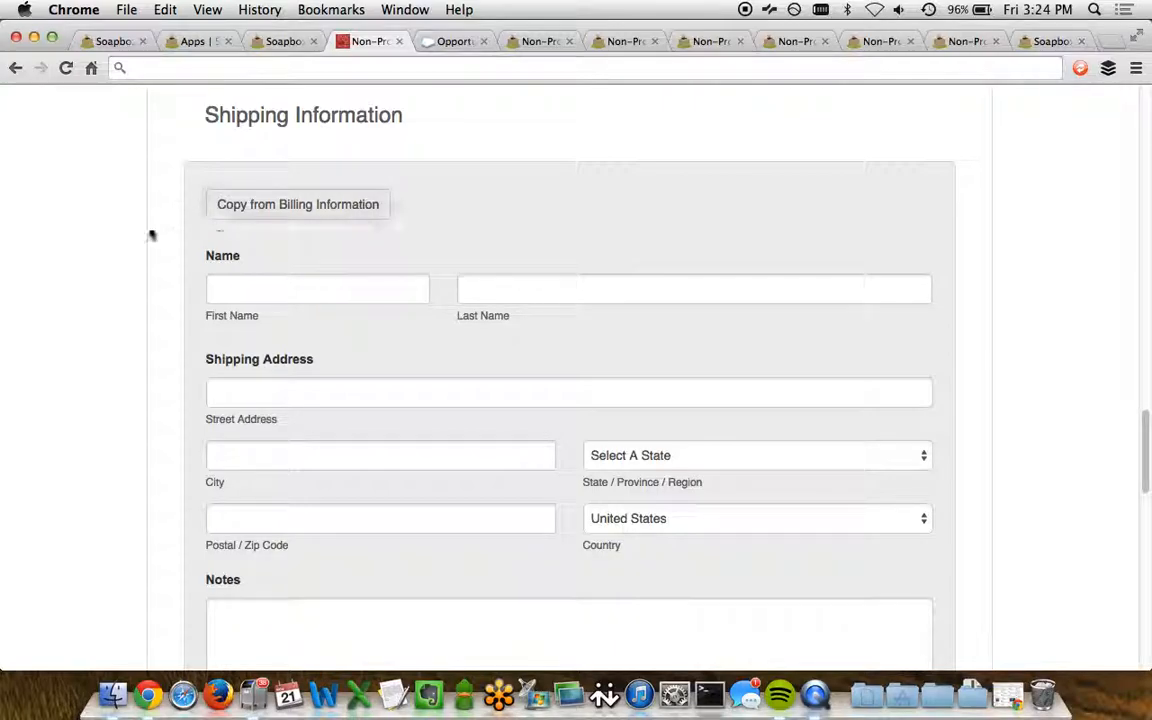
pyautogui.scroll(-3)
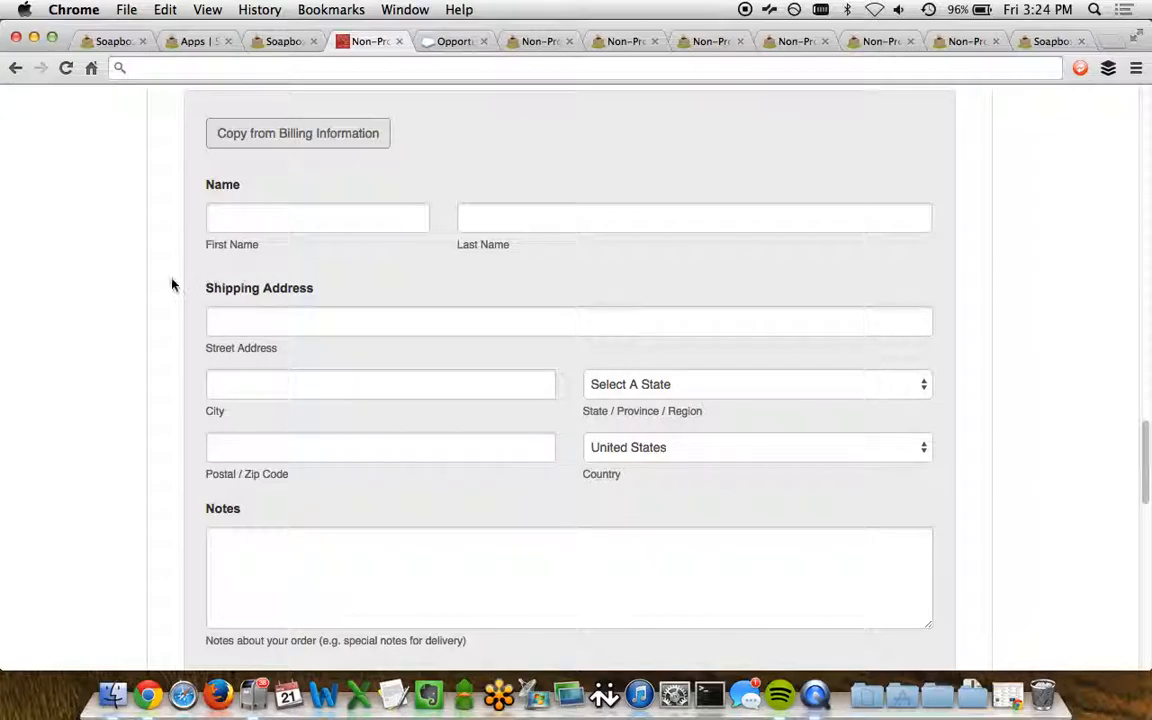
pyautogui.scroll(-3)
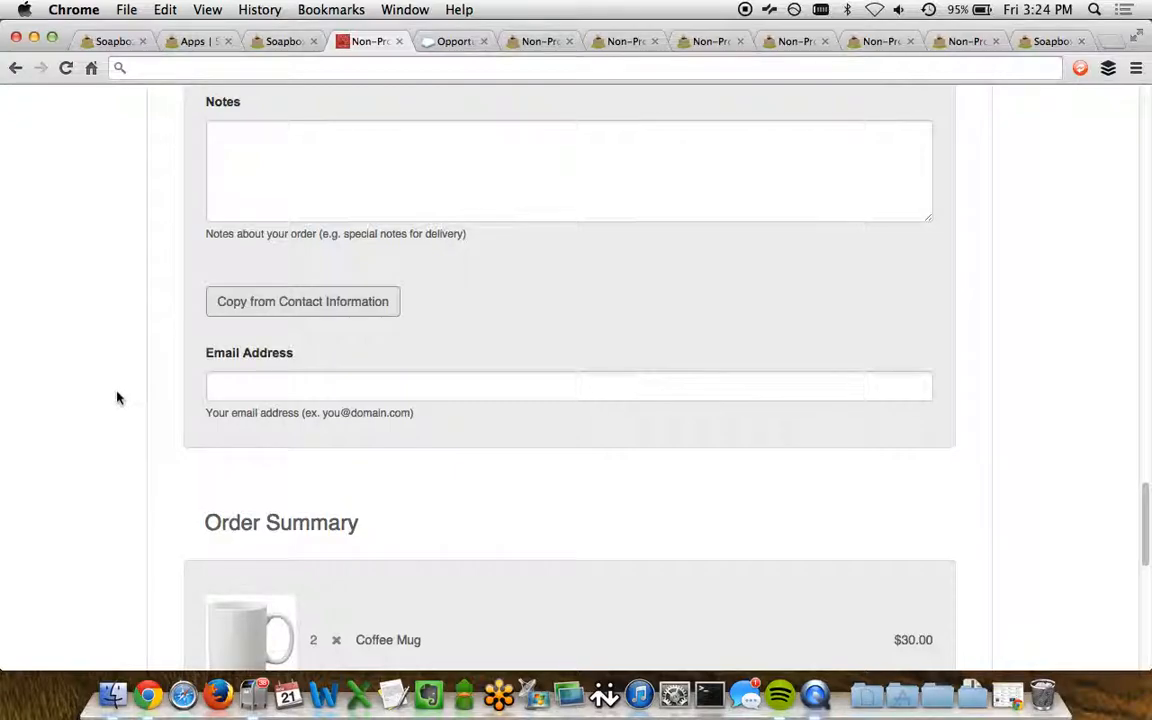
pyautogui.scroll(-3)
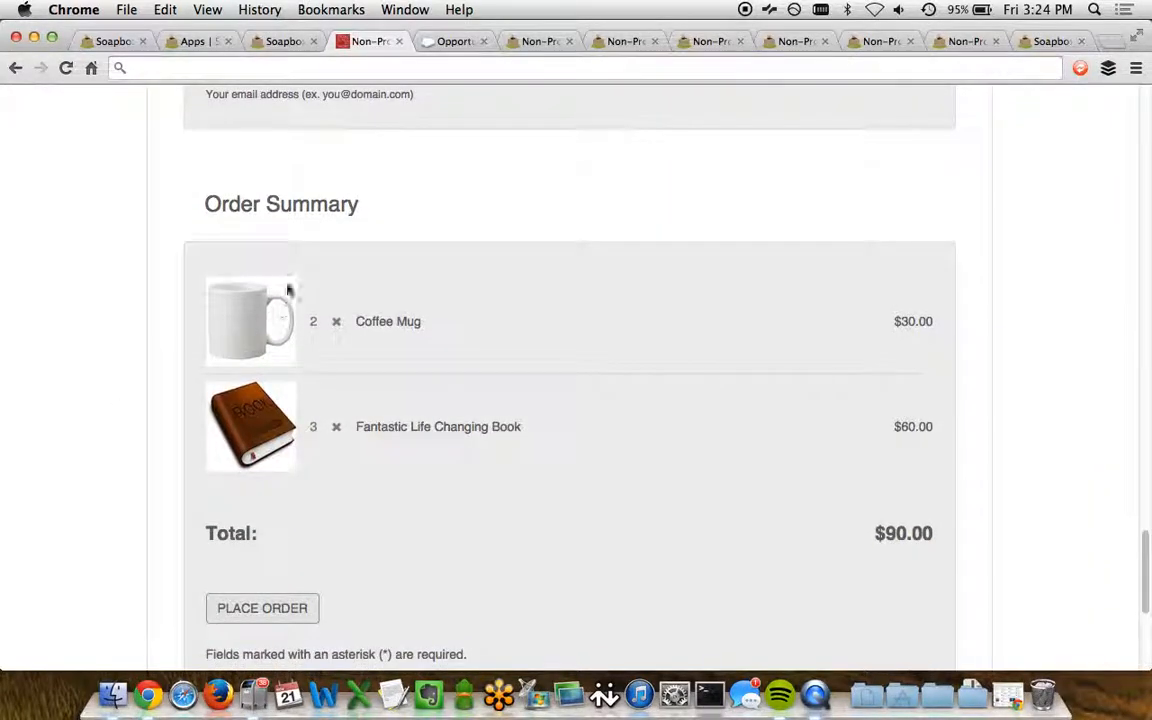
pyautogui.moveTo(320, 330)
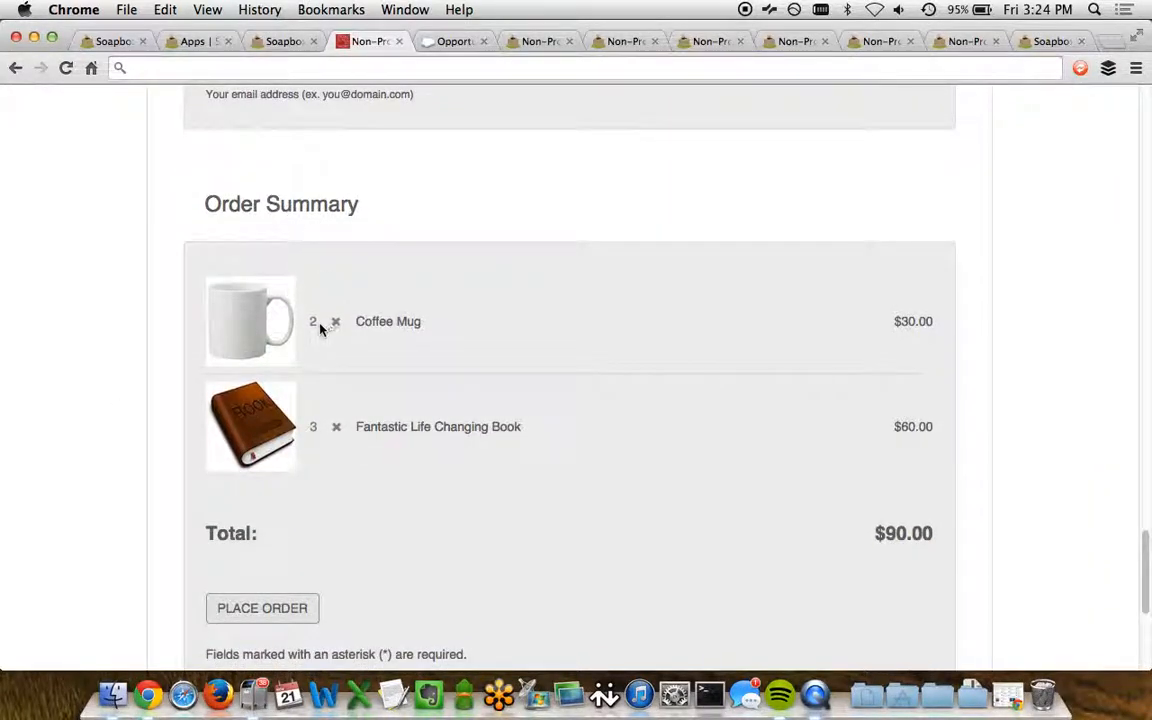
pyautogui.moveTo(324, 440)
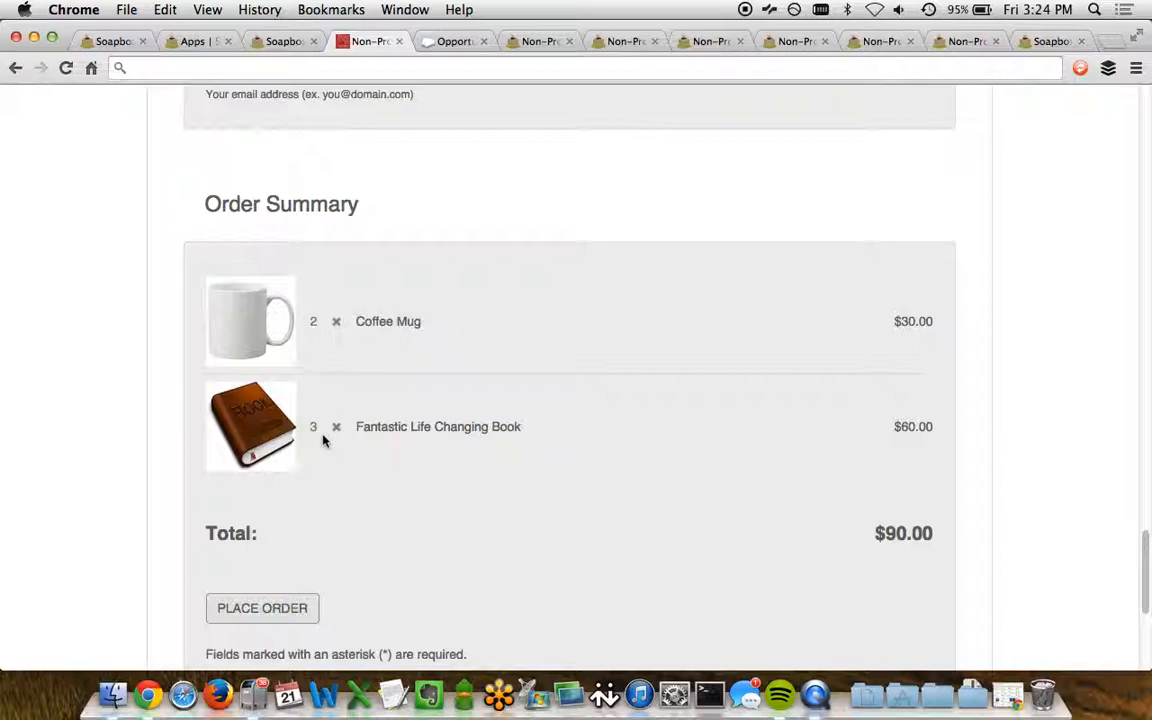
pyautogui.moveTo(502, 446)
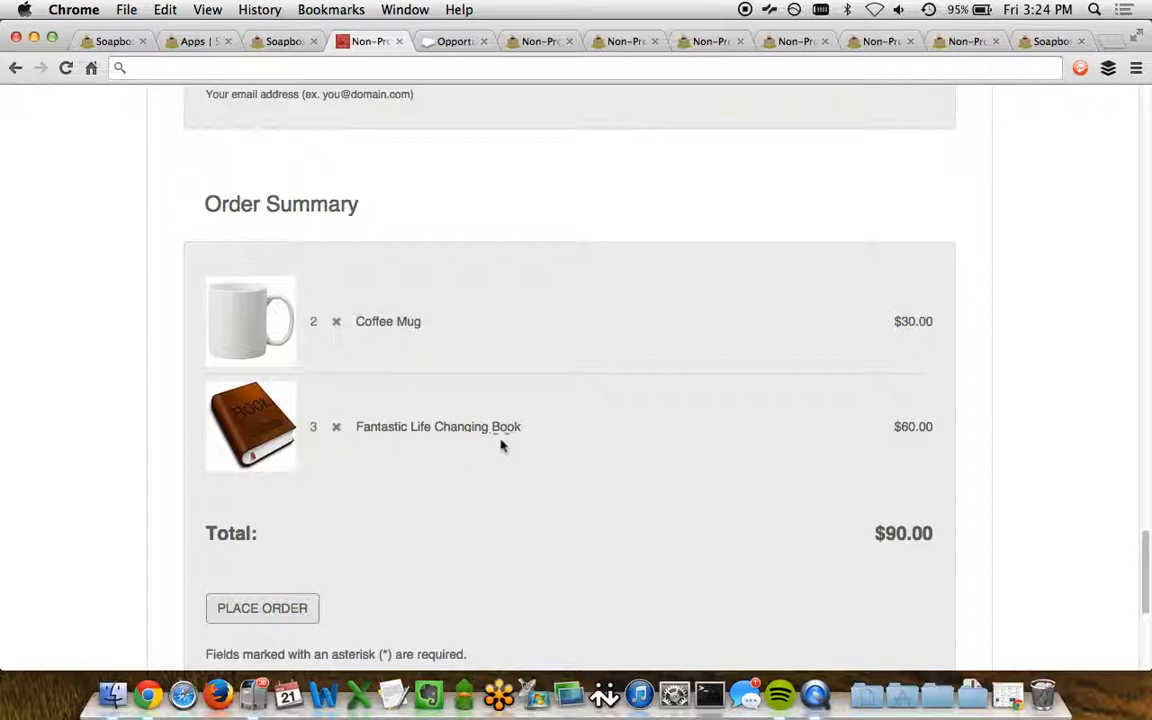
pyautogui.scroll(-3)
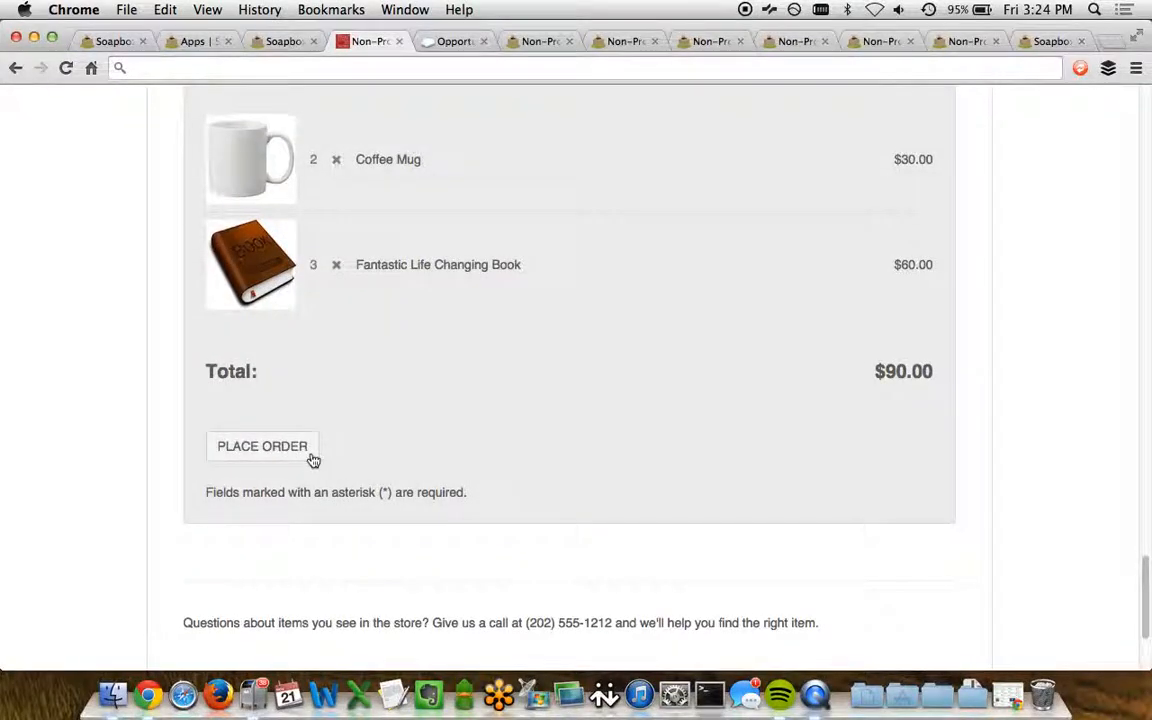
pyautogui.moveTo(336, 628)
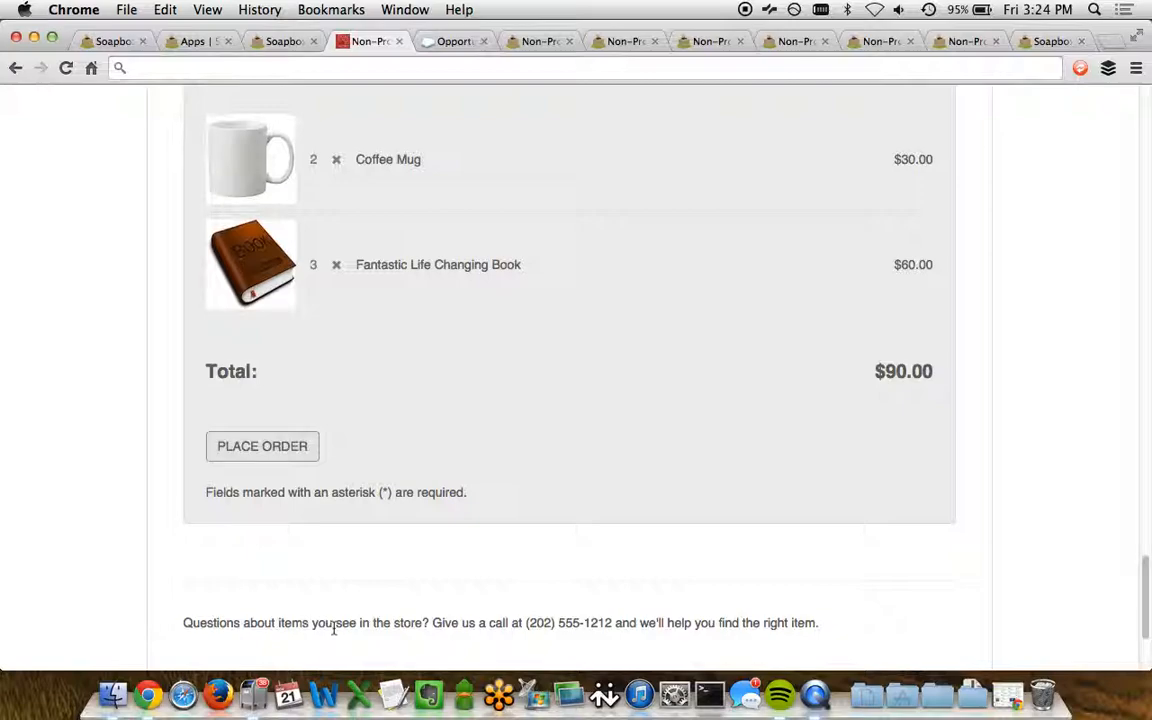
pyautogui.moveTo(492, 168)
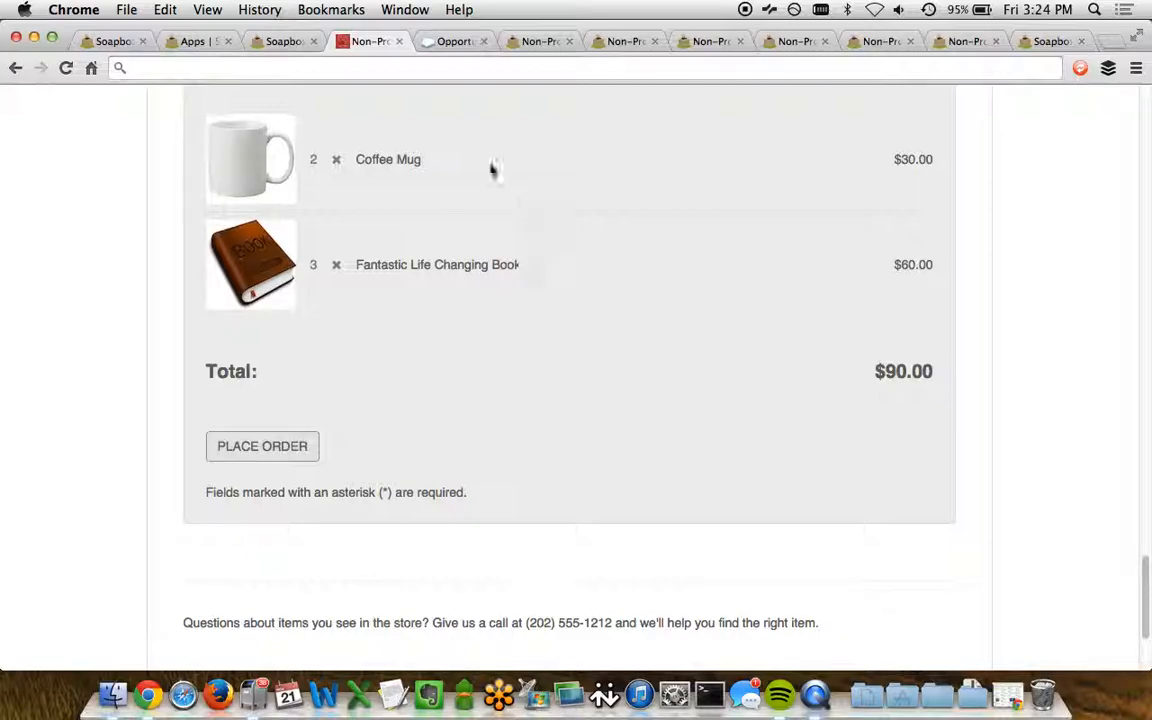
# Switch to the Salesforce opportunity synced from the PICnet Shop order.
pyautogui.click(454, 40)
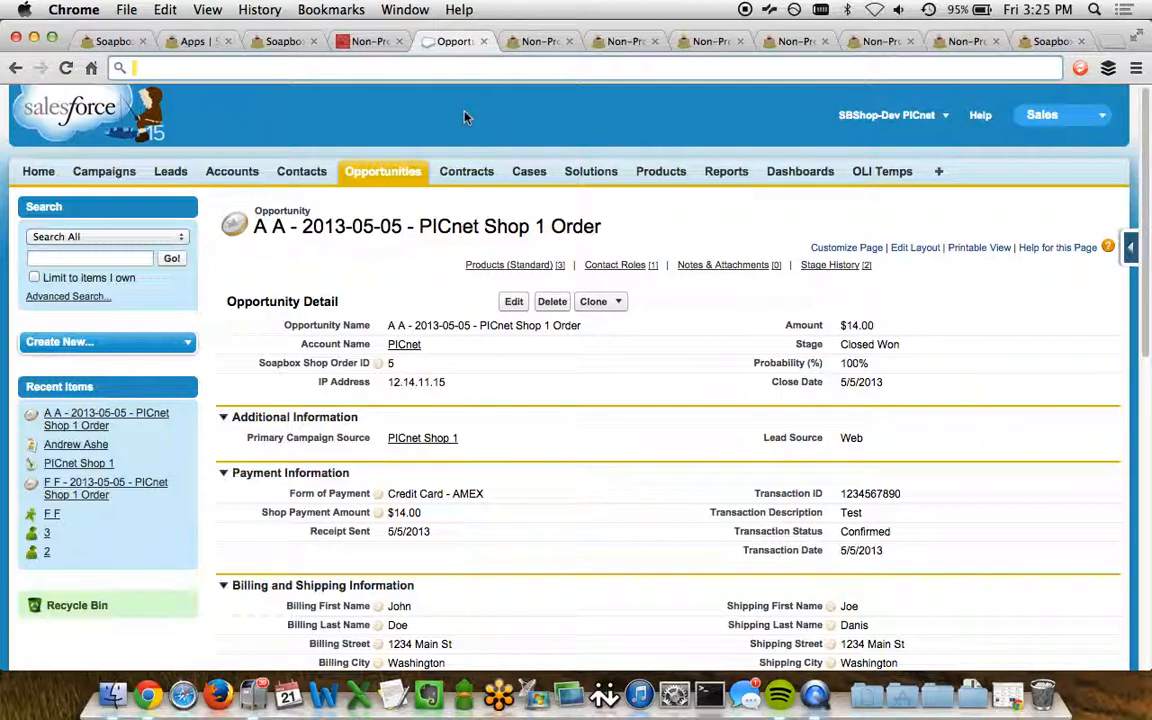
pyautogui.moveTo(420, 184)
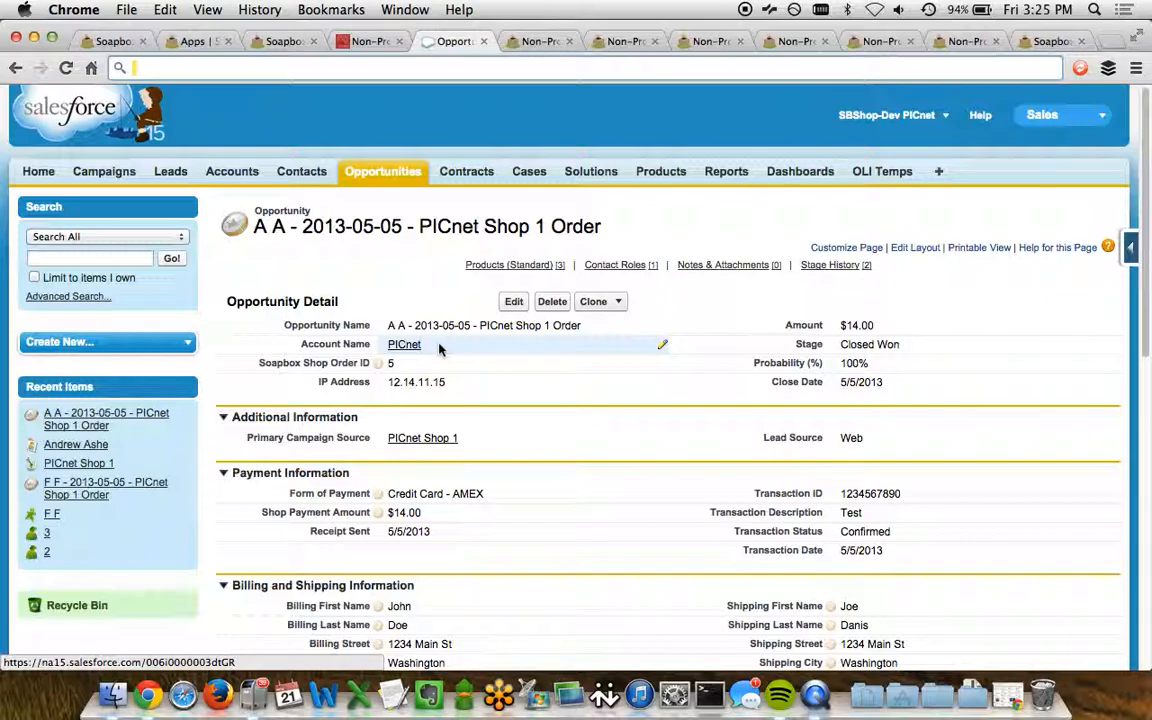
pyautogui.moveTo(442, 344)
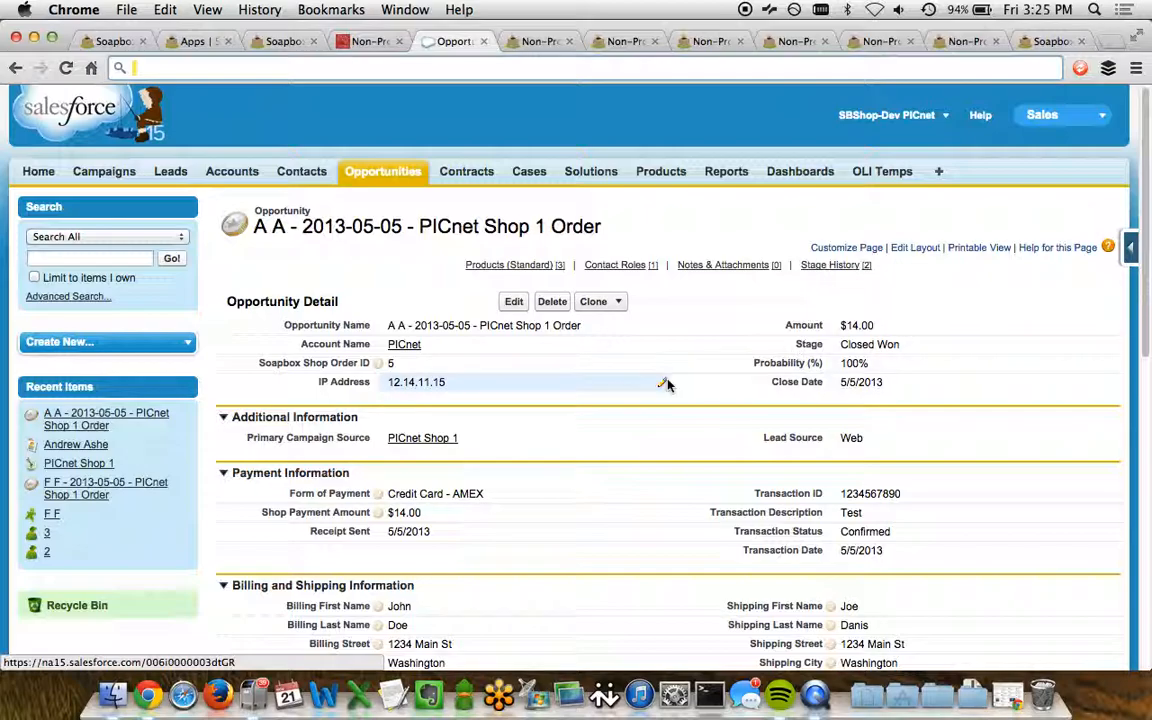
pyautogui.moveTo(518, 390)
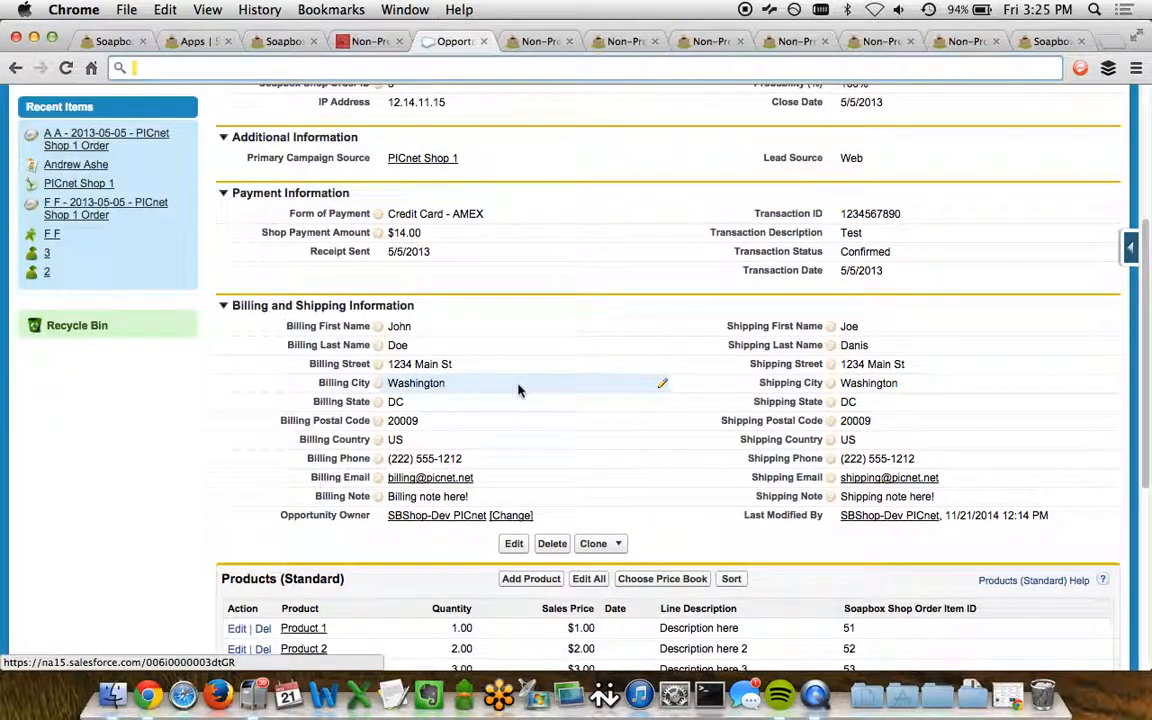
pyautogui.moveTo(480, 158)
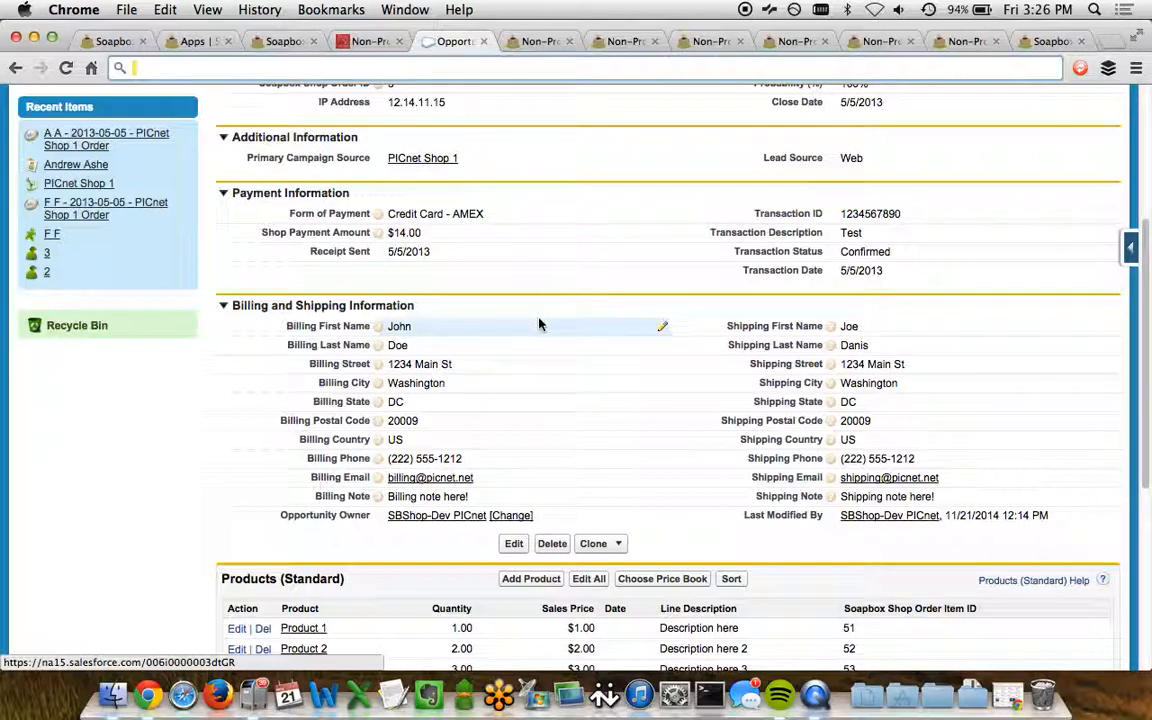
pyautogui.moveTo(780, 452)
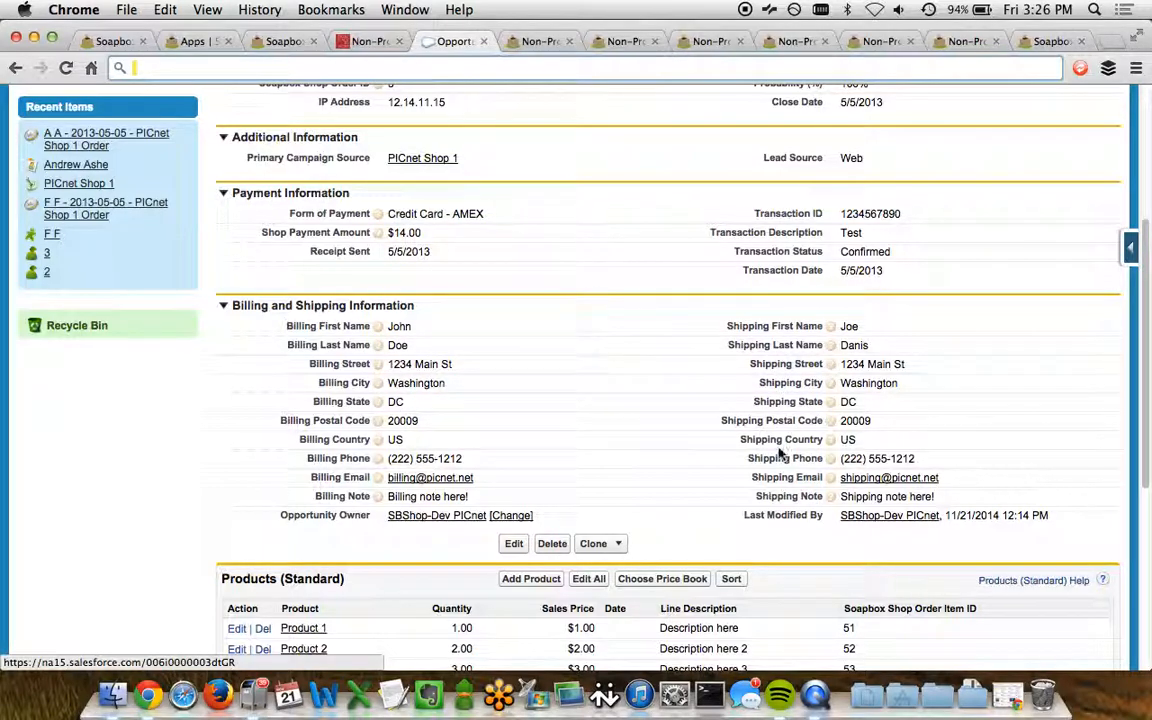
pyautogui.scroll(-3)
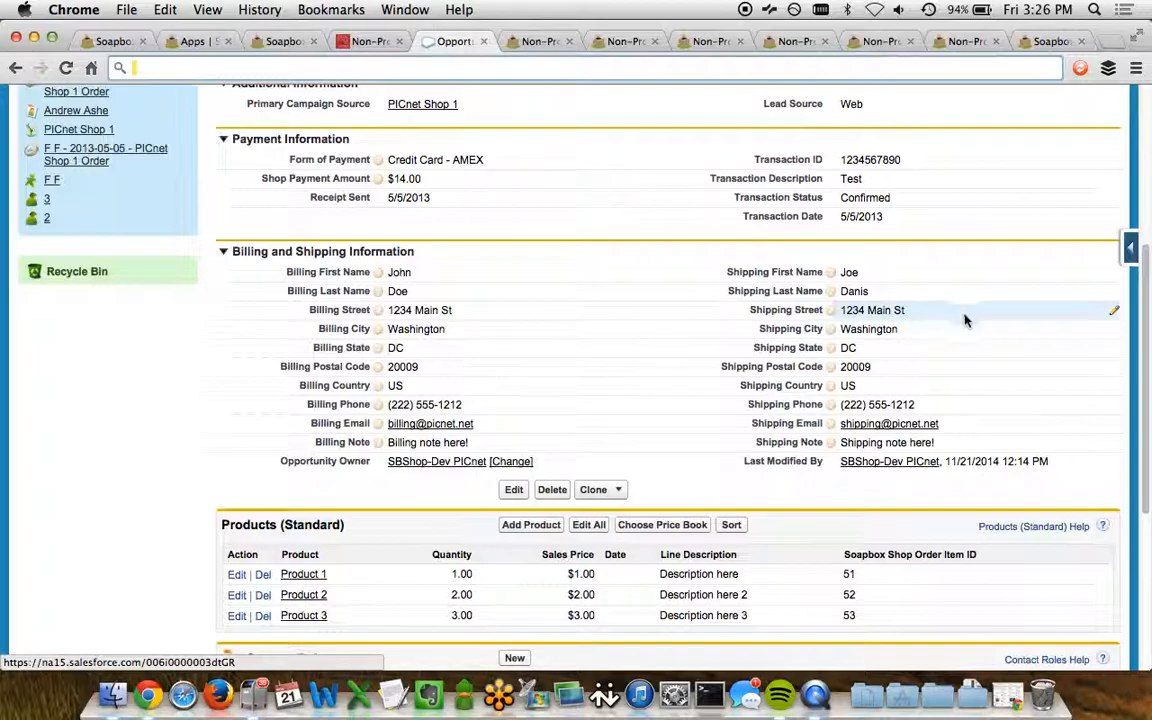
pyautogui.scroll(-3)
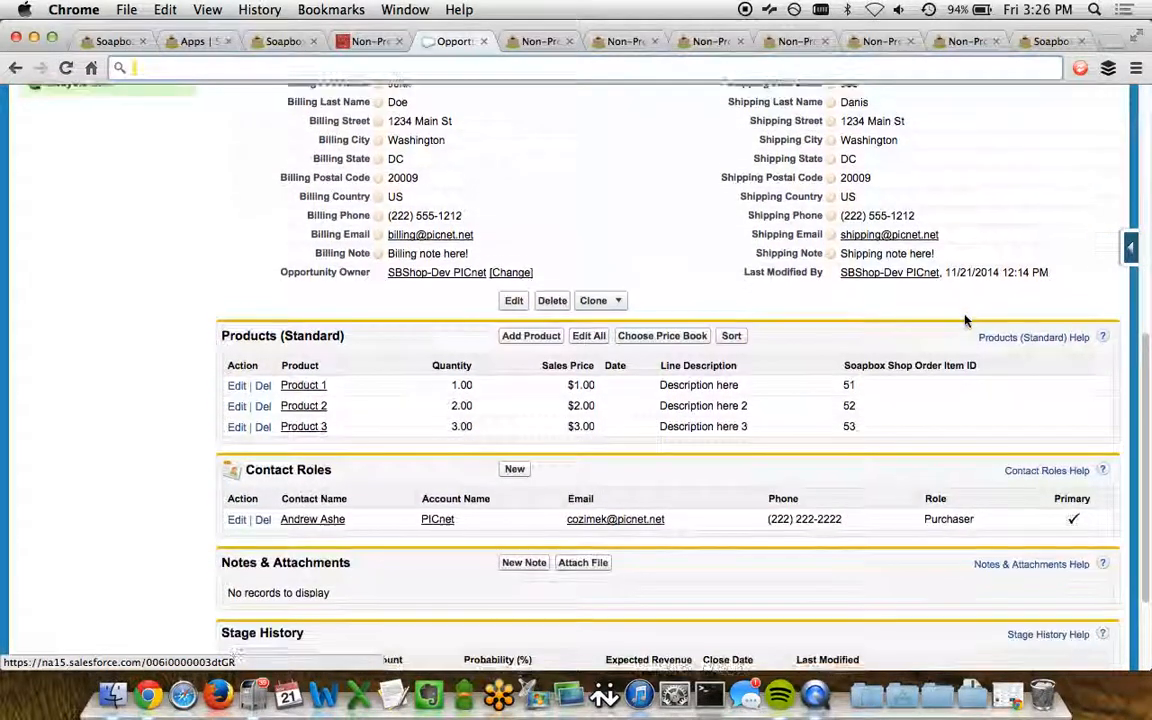
pyautogui.scroll(-3)
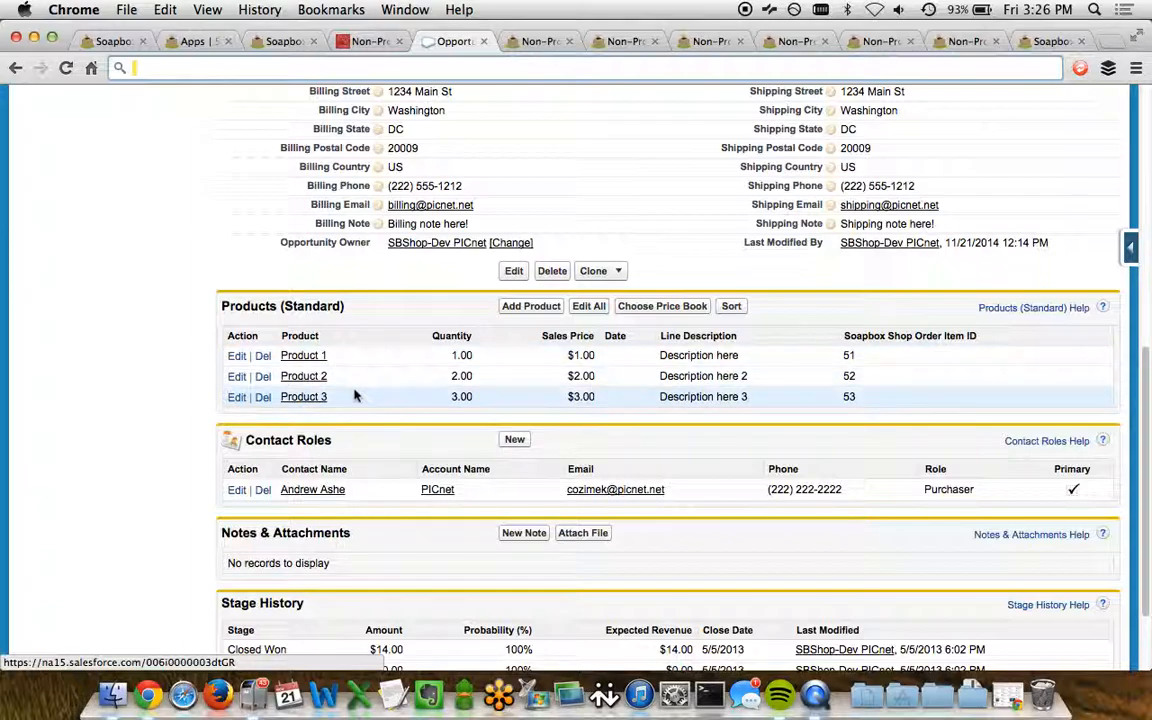
pyautogui.moveTo(348, 396)
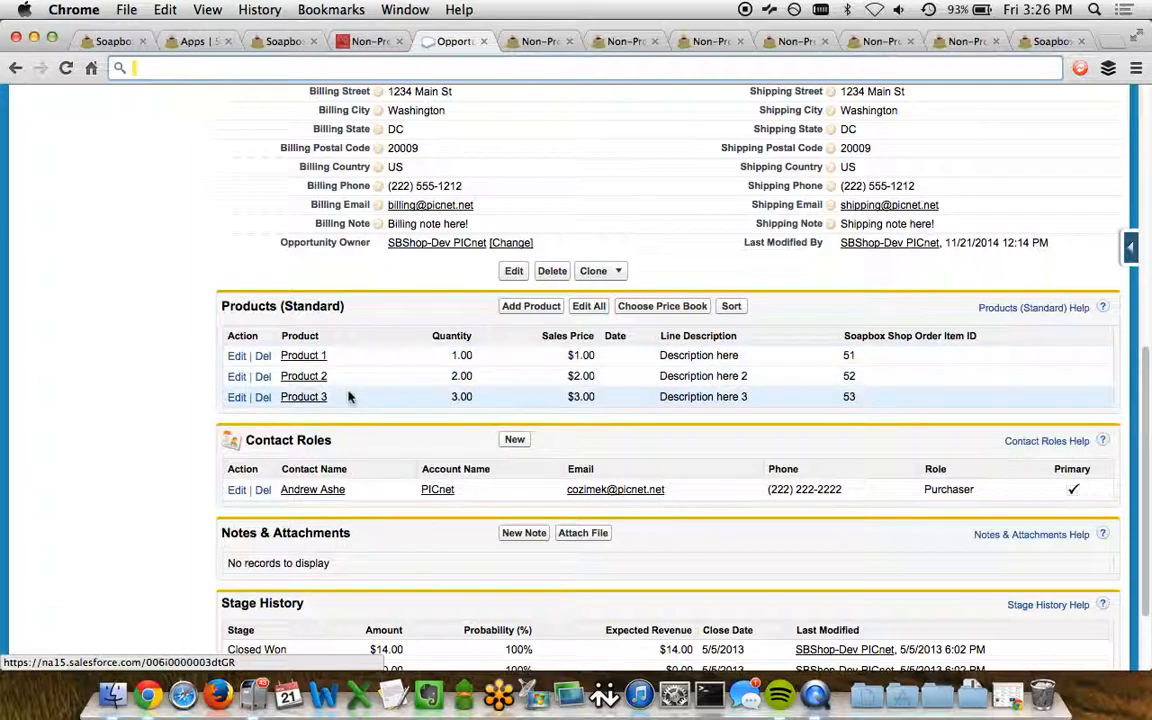
pyautogui.moveTo(422, 390)
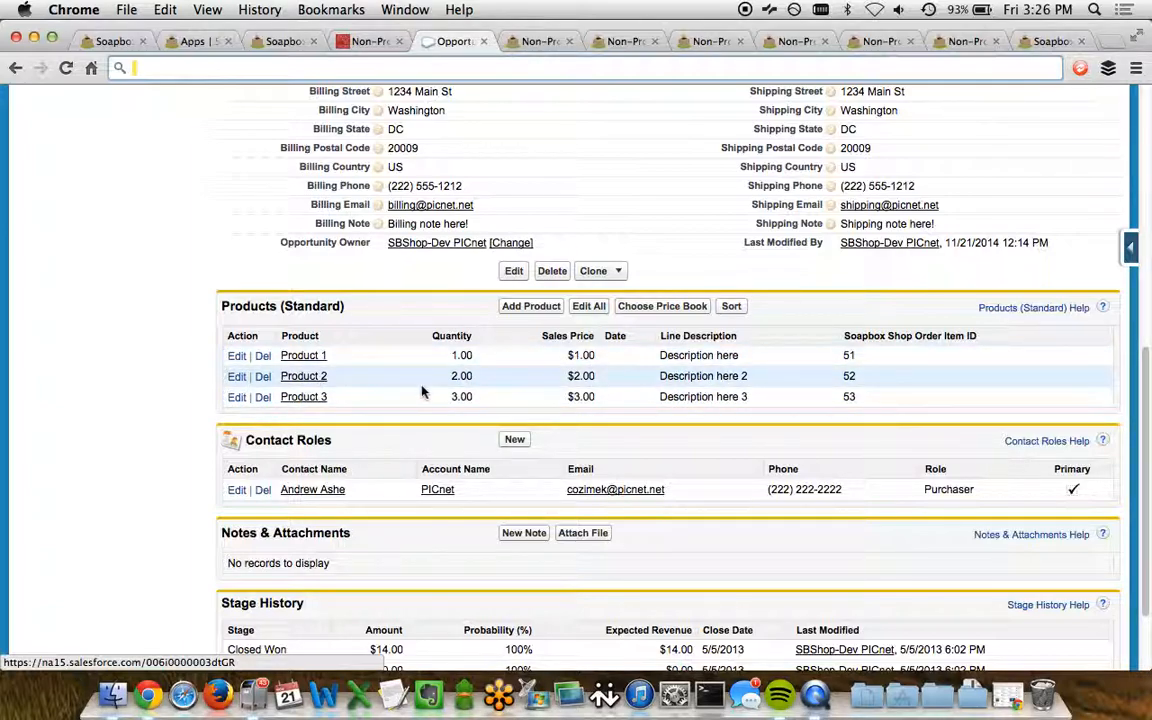
pyautogui.moveTo(528, 396)
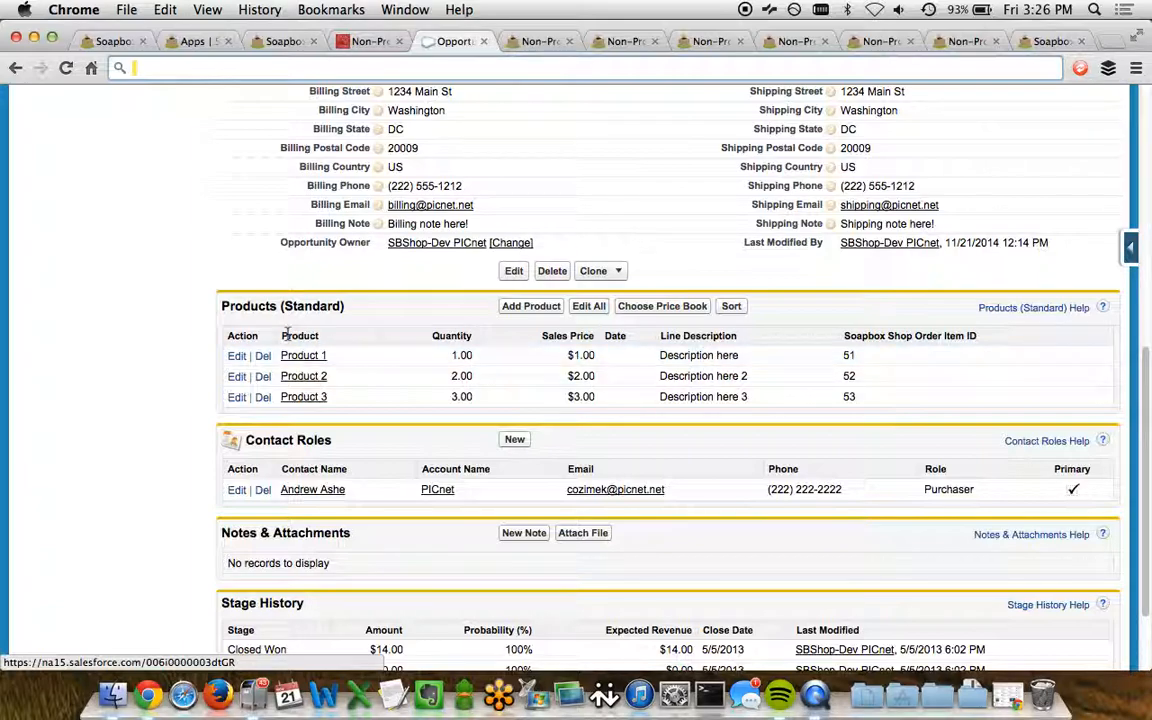
pyautogui.moveTo(90, 424)
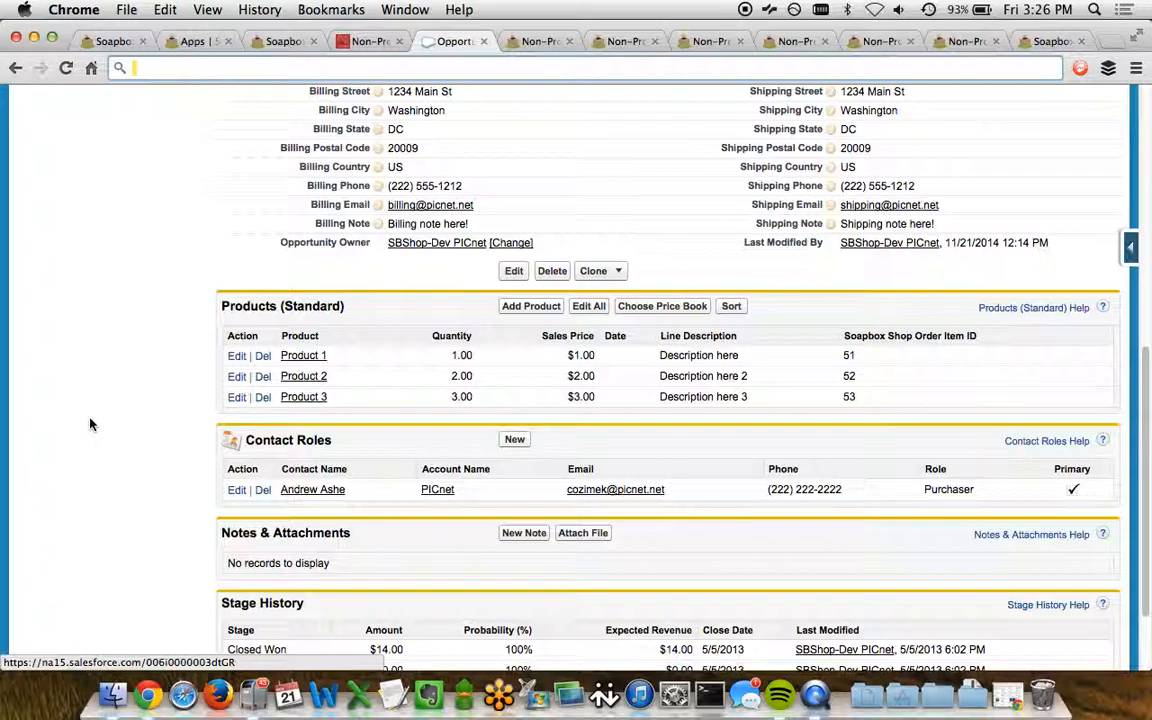
pyautogui.scroll(-3)
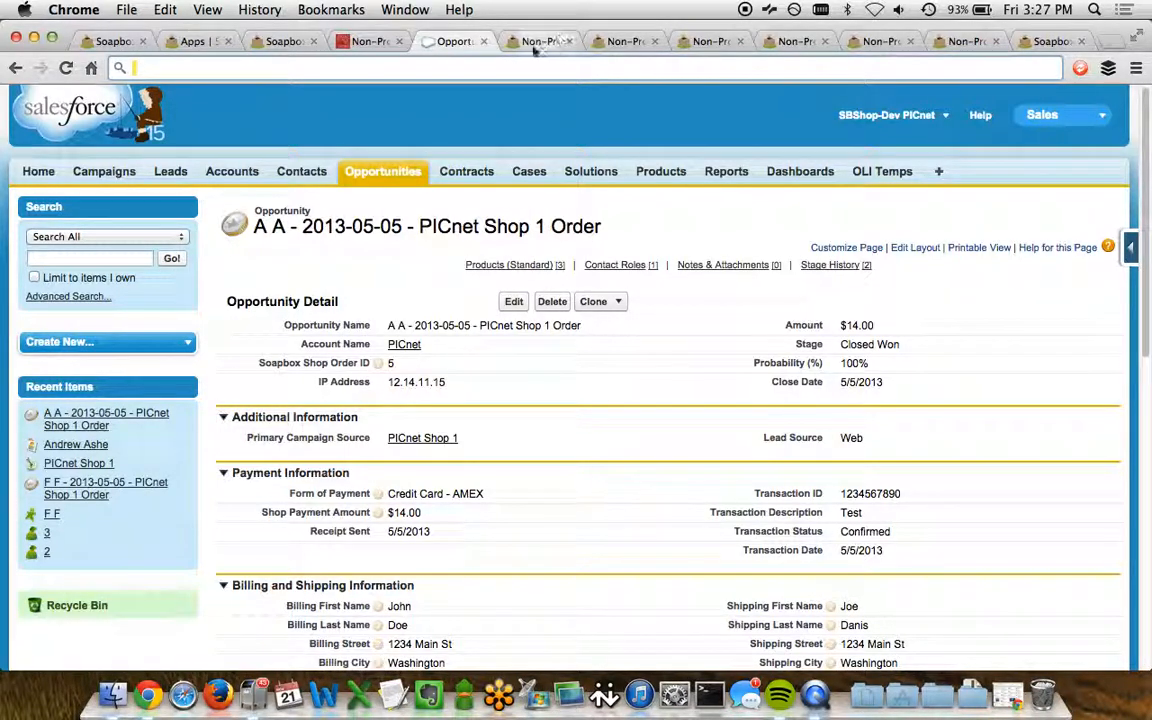
# Open the Our Little Shop store in Stores Manager and review its settings form.
pyautogui.click(540, 40)
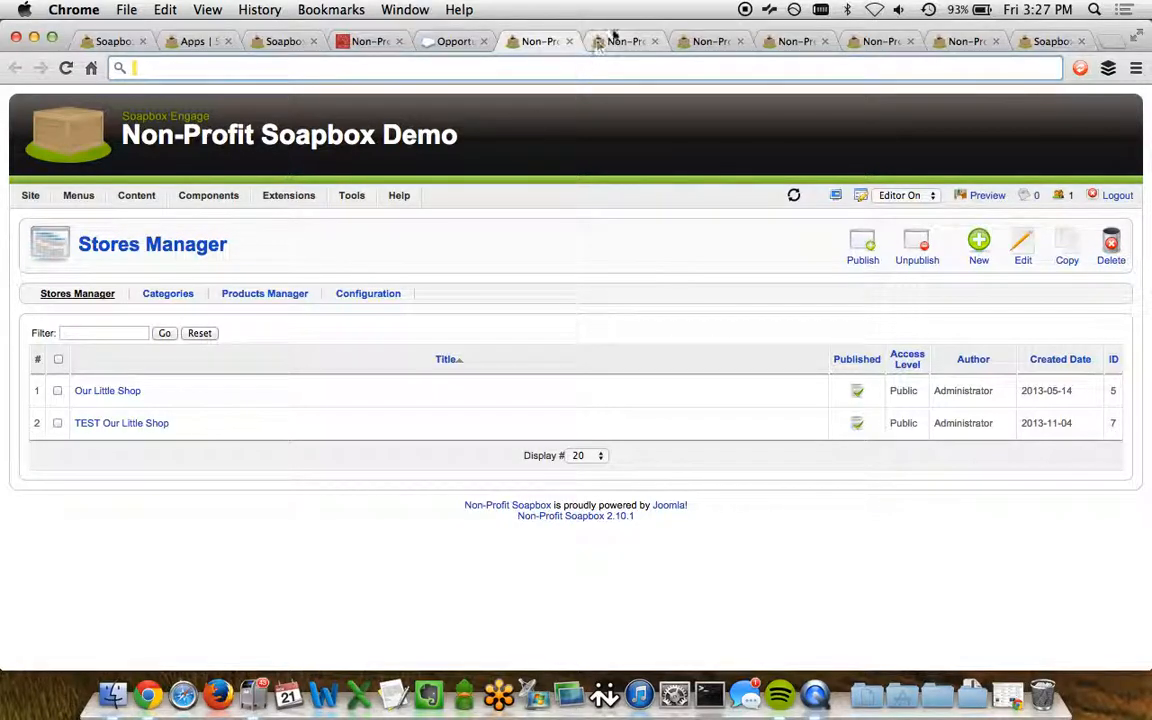
pyautogui.click(108, 390)
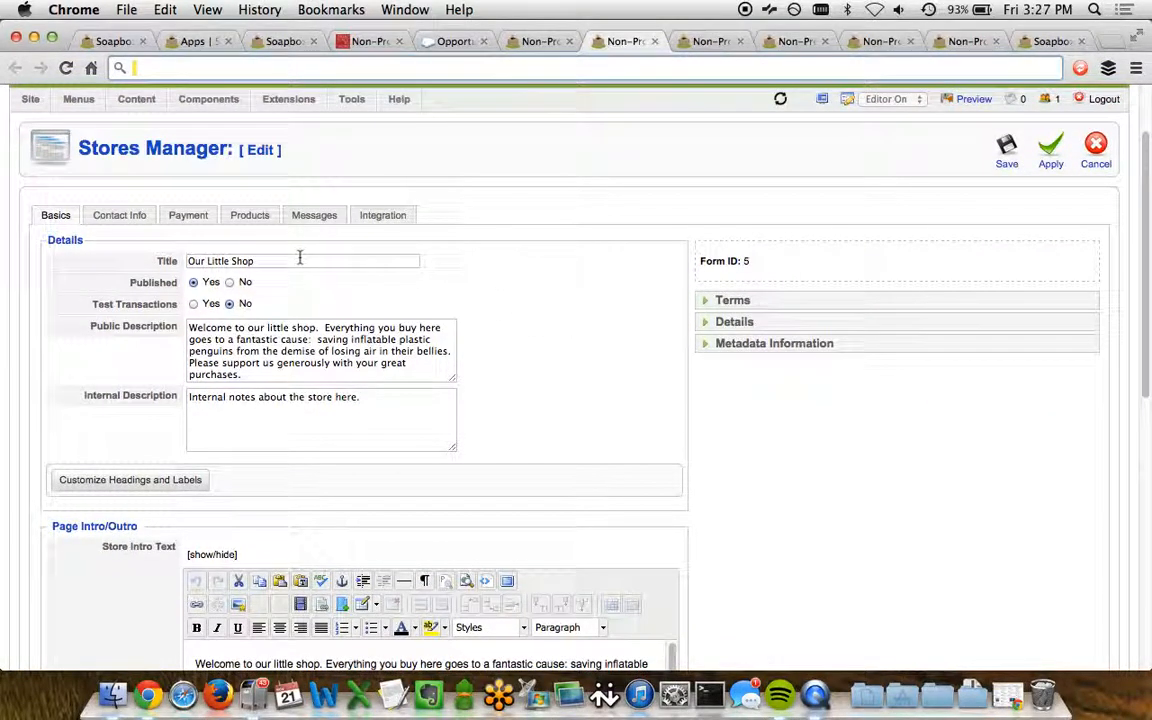
pyautogui.moveTo(256, 328)
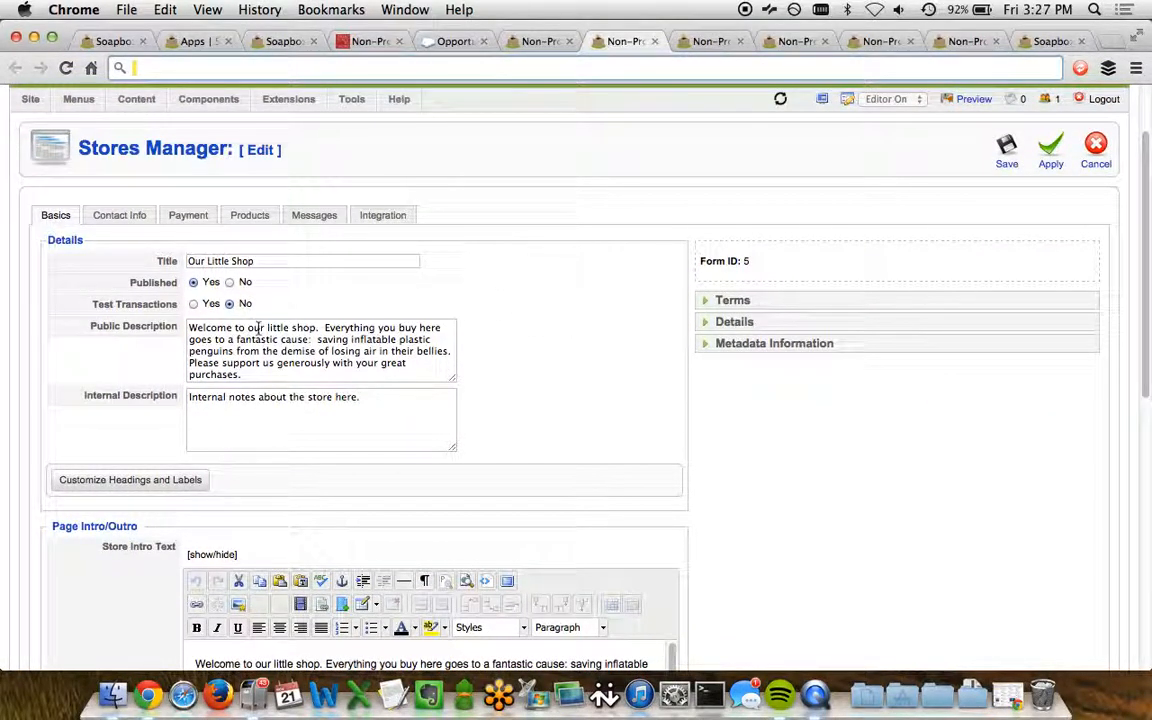
pyautogui.scroll(-3)
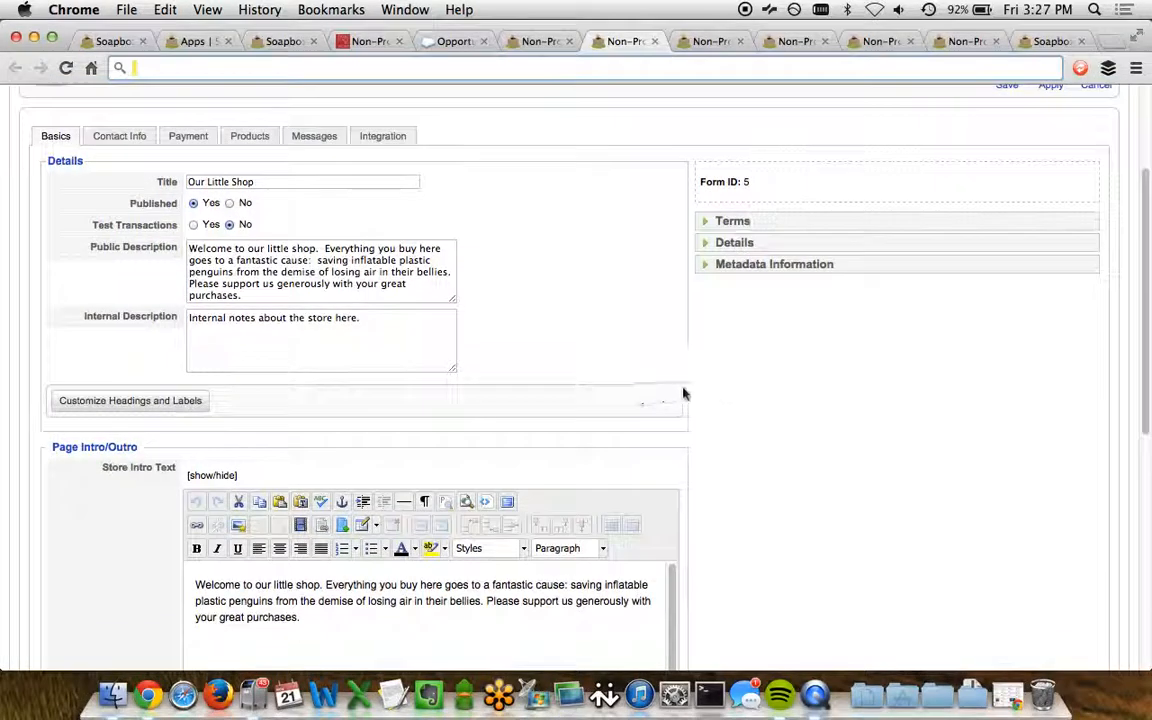
pyautogui.scroll(-3)
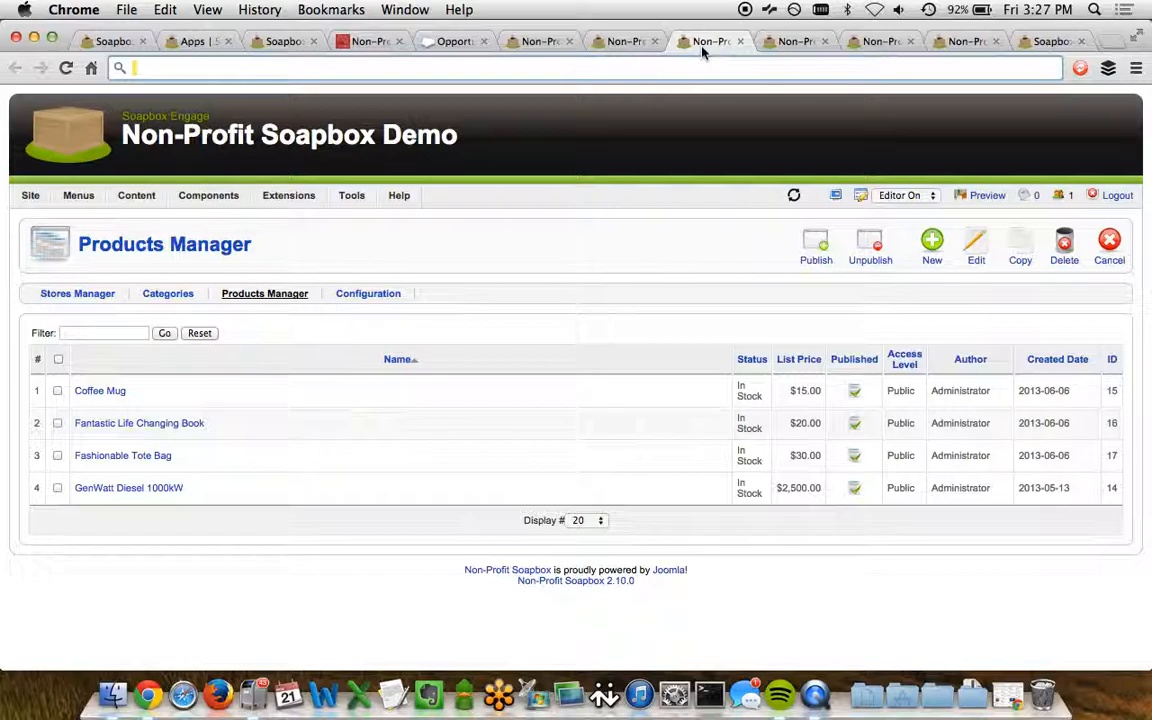
pyautogui.moveTo(544, 258)
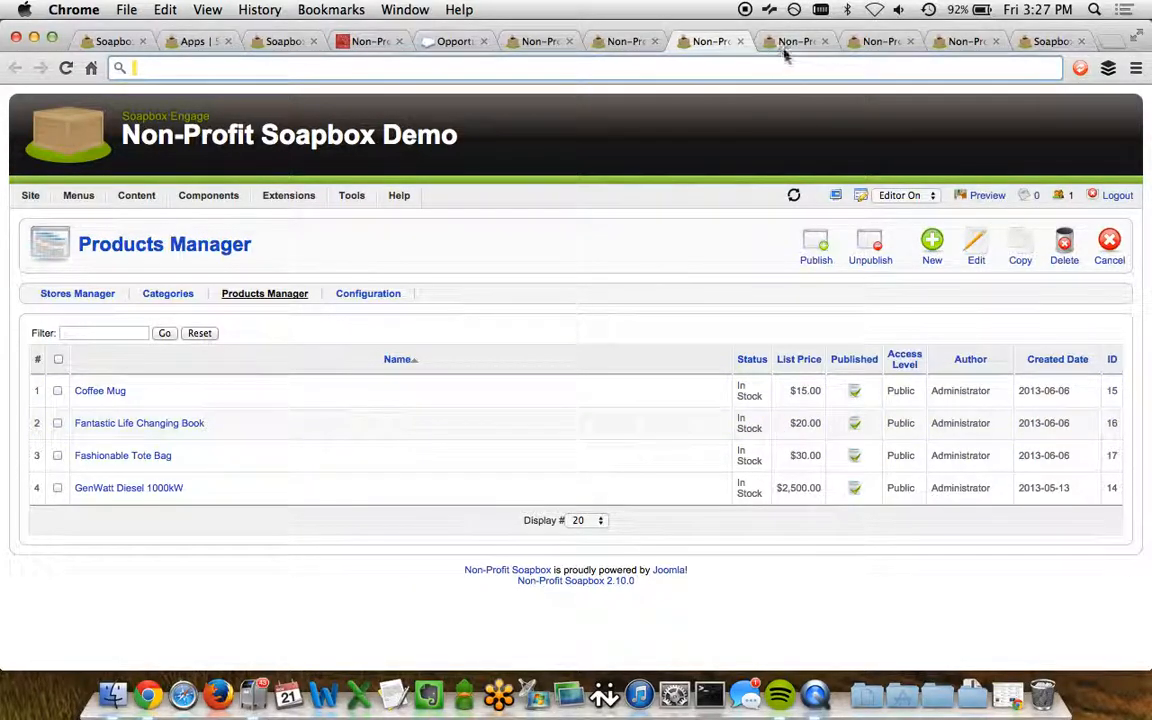
# Open the Coffee Mug product and review its $15.00 price, $10.00 tax-deductible amount and image.
pyautogui.click(100, 390)
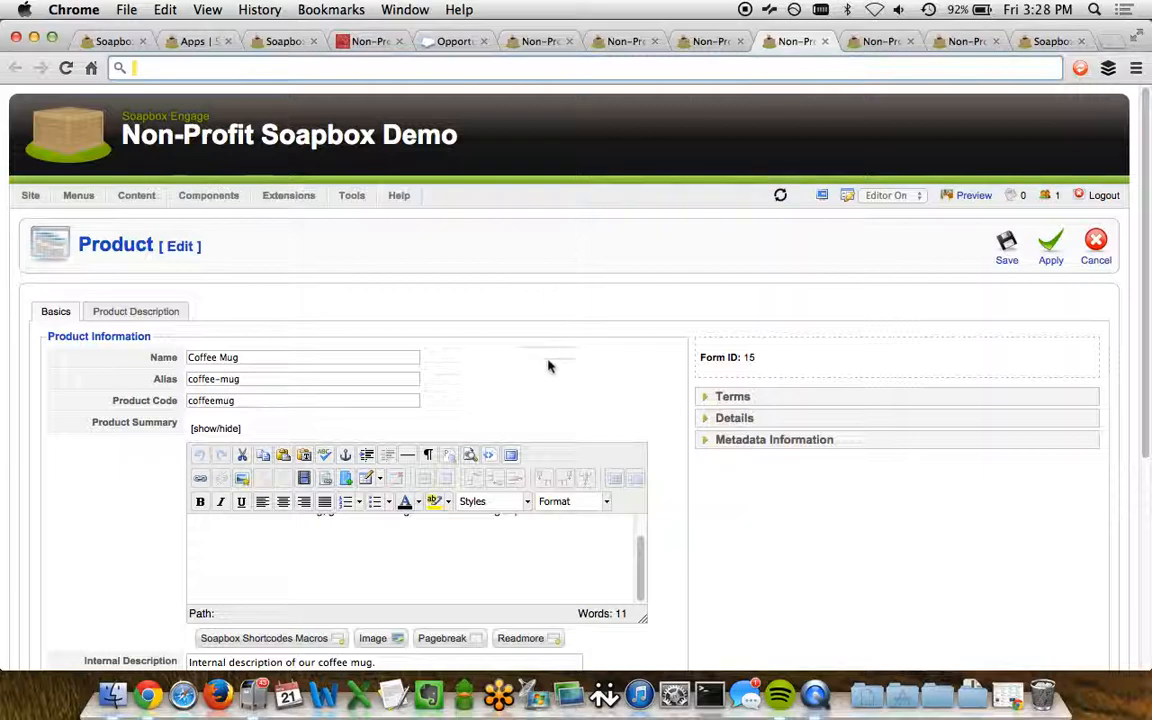
pyautogui.scroll(-3)
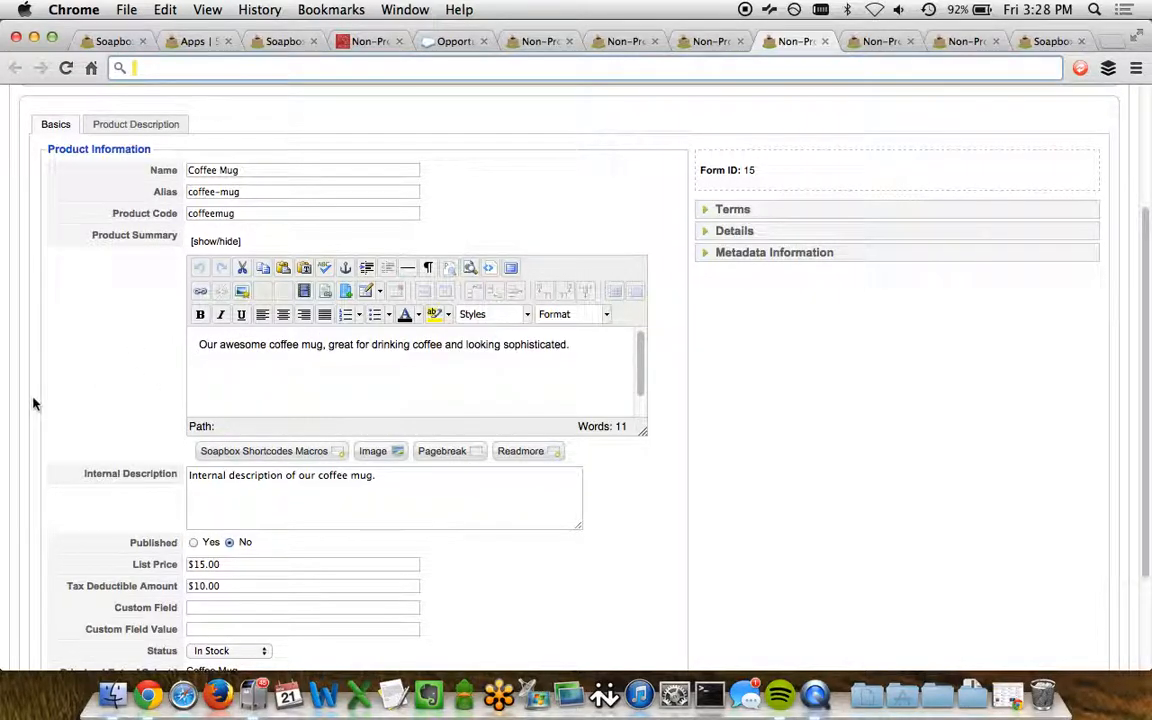
pyautogui.scroll(-3)
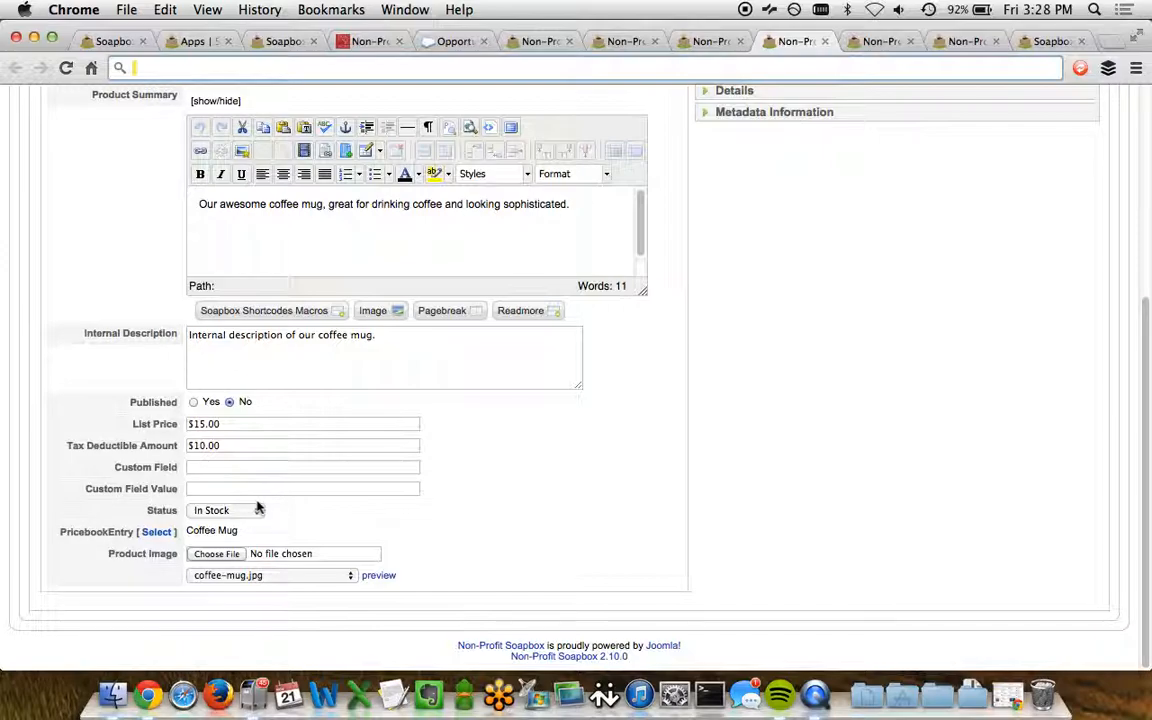
pyautogui.click(228, 510)
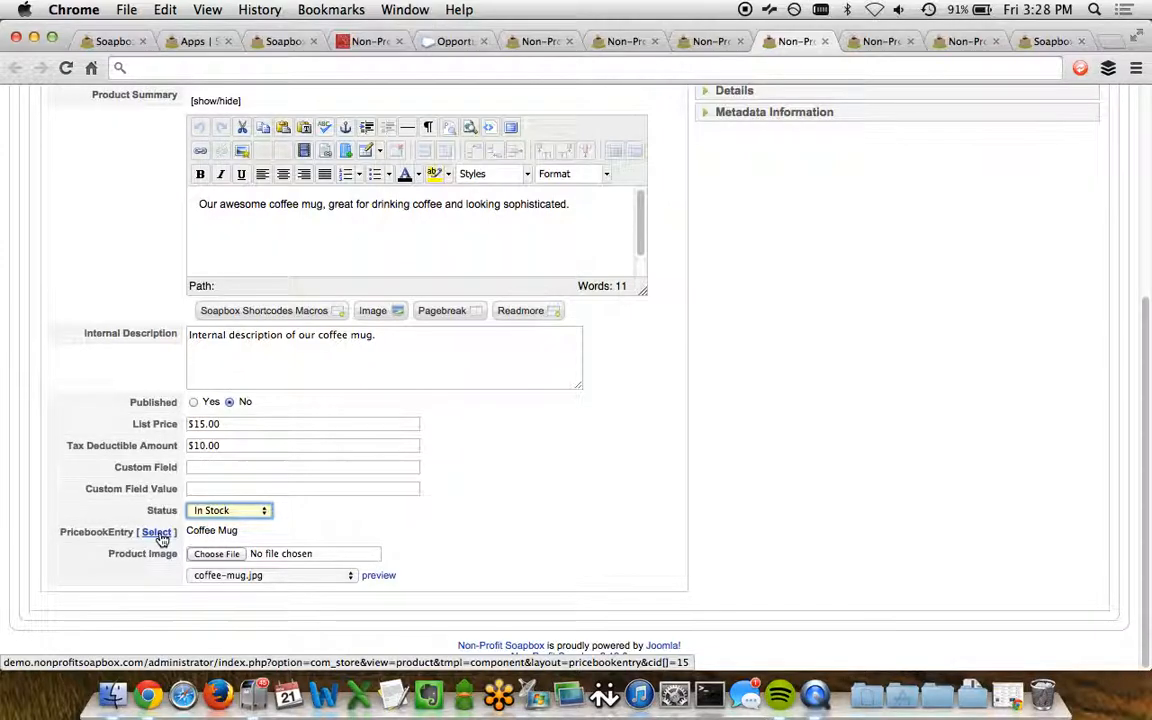
pyautogui.click(156, 532)
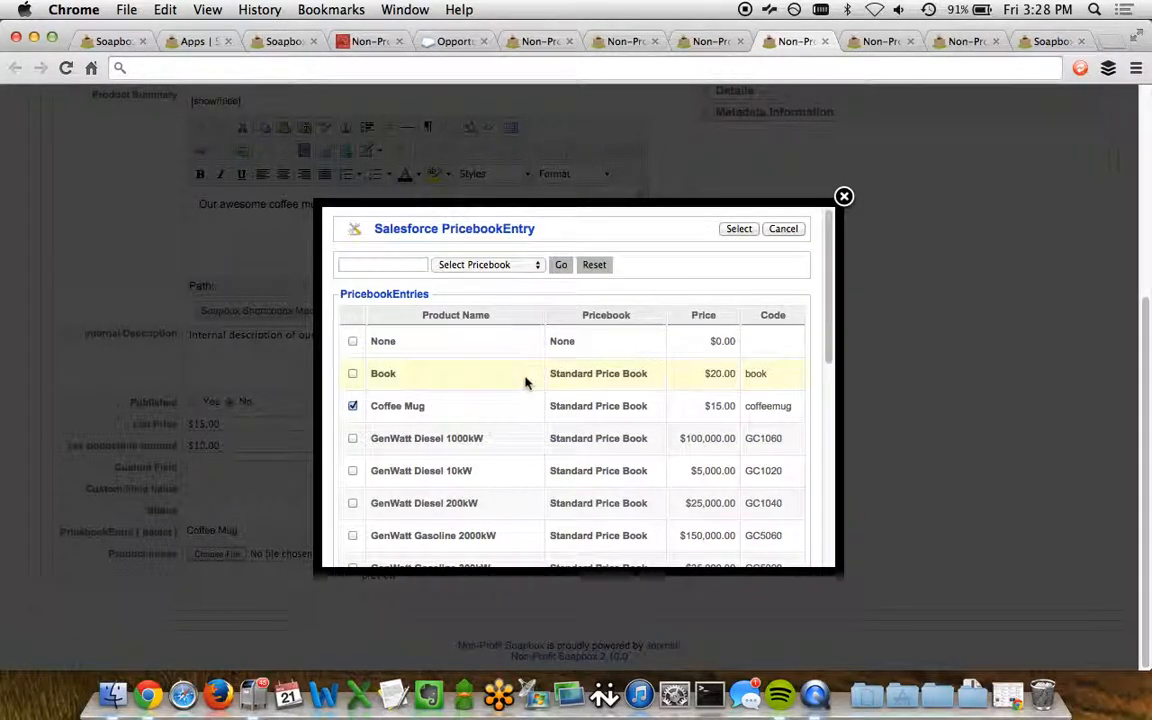
pyautogui.scroll(-3)
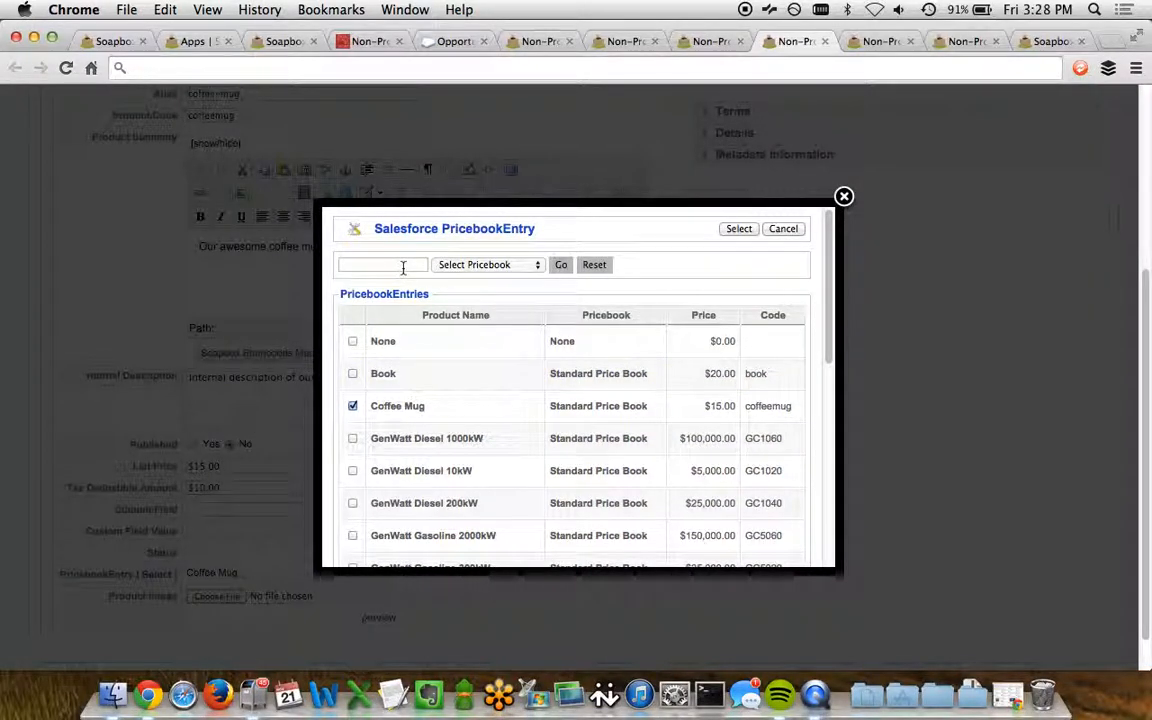
pyautogui.click(488, 264)
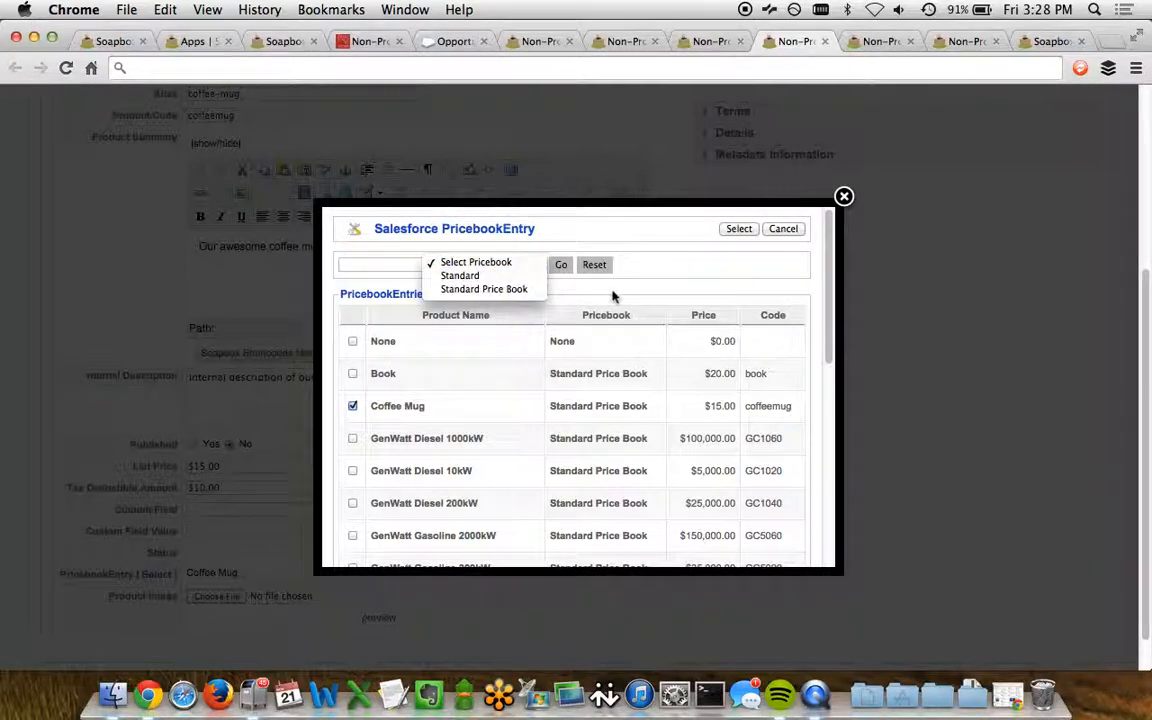
pyautogui.click(488, 264)
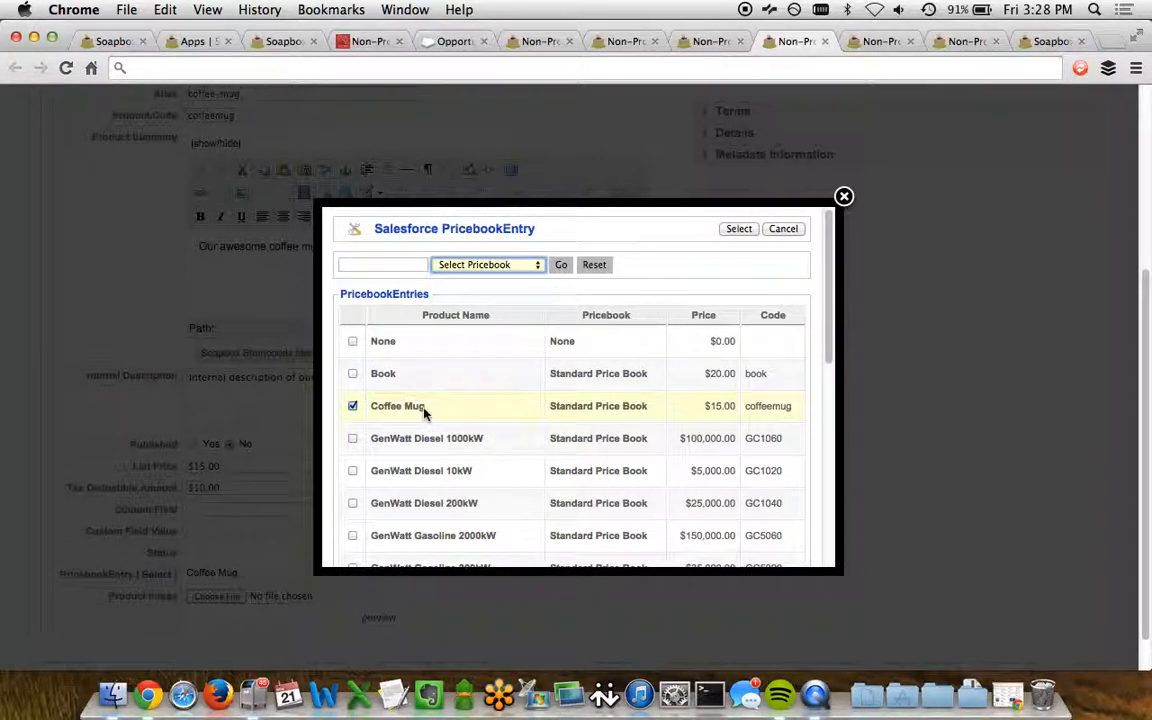
pyautogui.moveTo(688, 422)
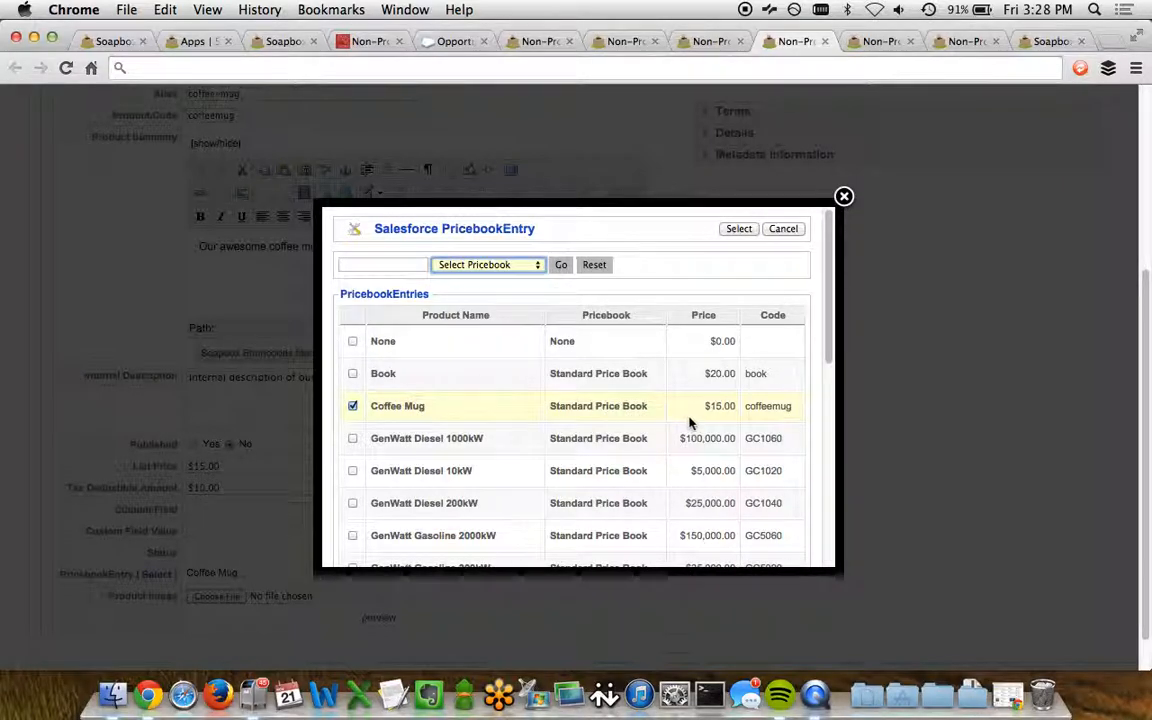
pyautogui.moveTo(760, 420)
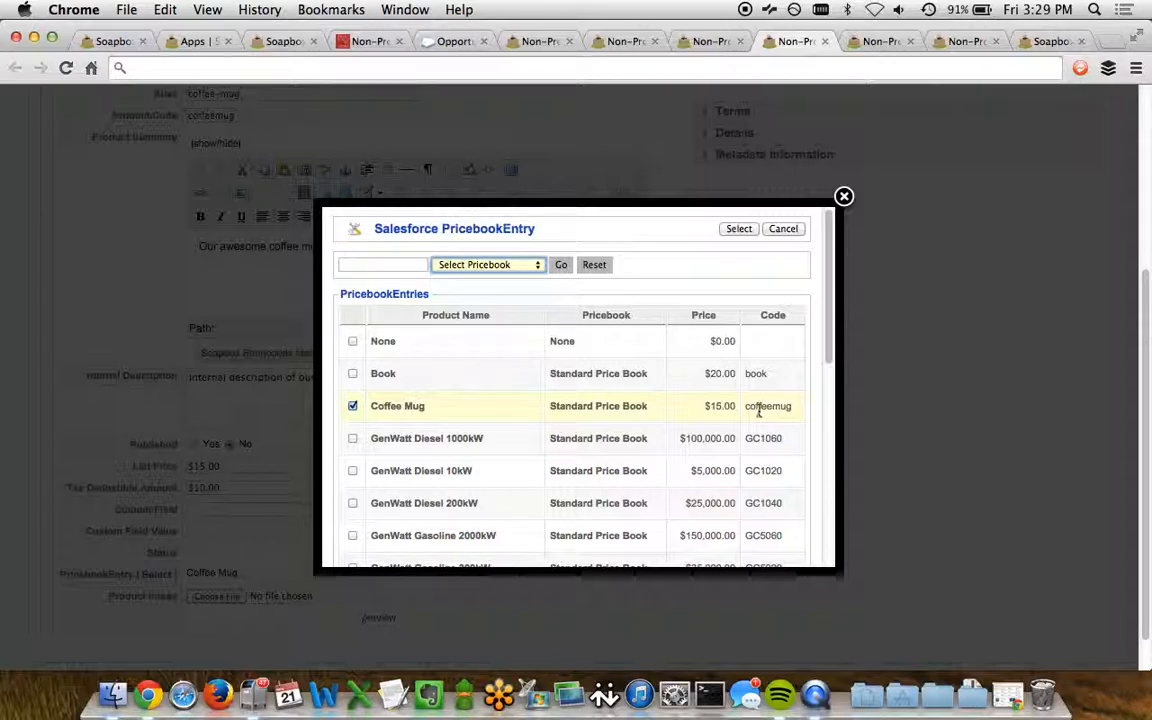
pyautogui.click(738, 228)
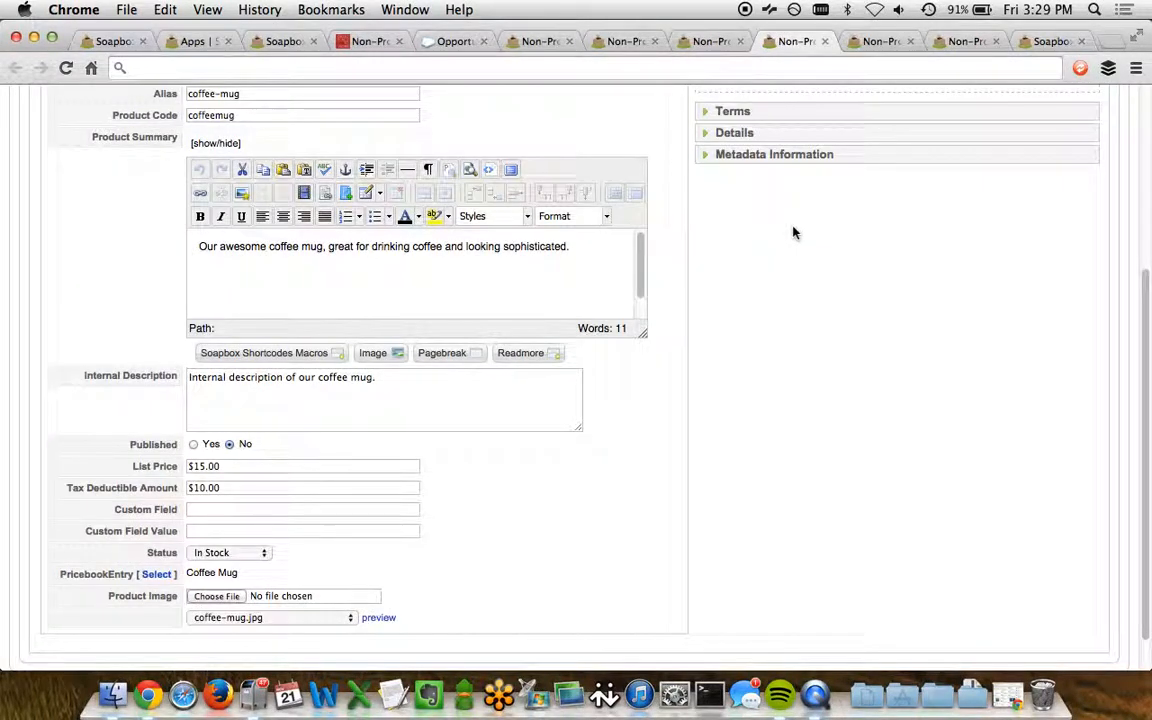
# Open the Featured category's edit form from the Categories list.
pyautogui.click(880, 40)
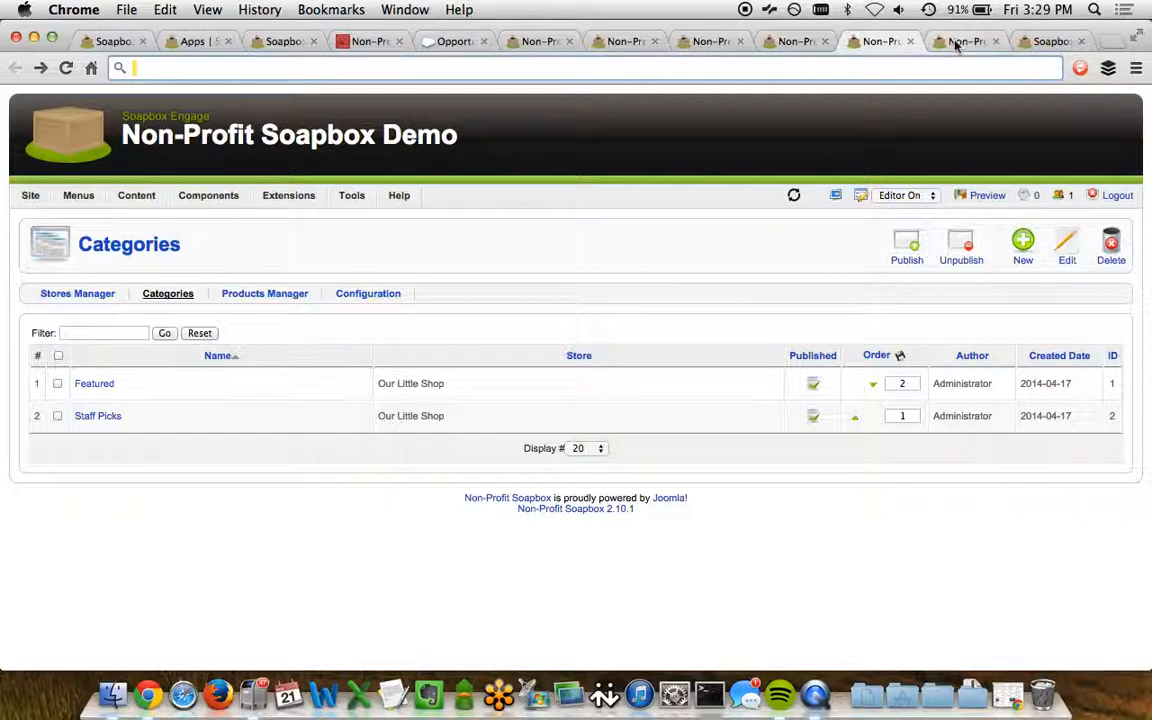
pyautogui.click(94, 384)
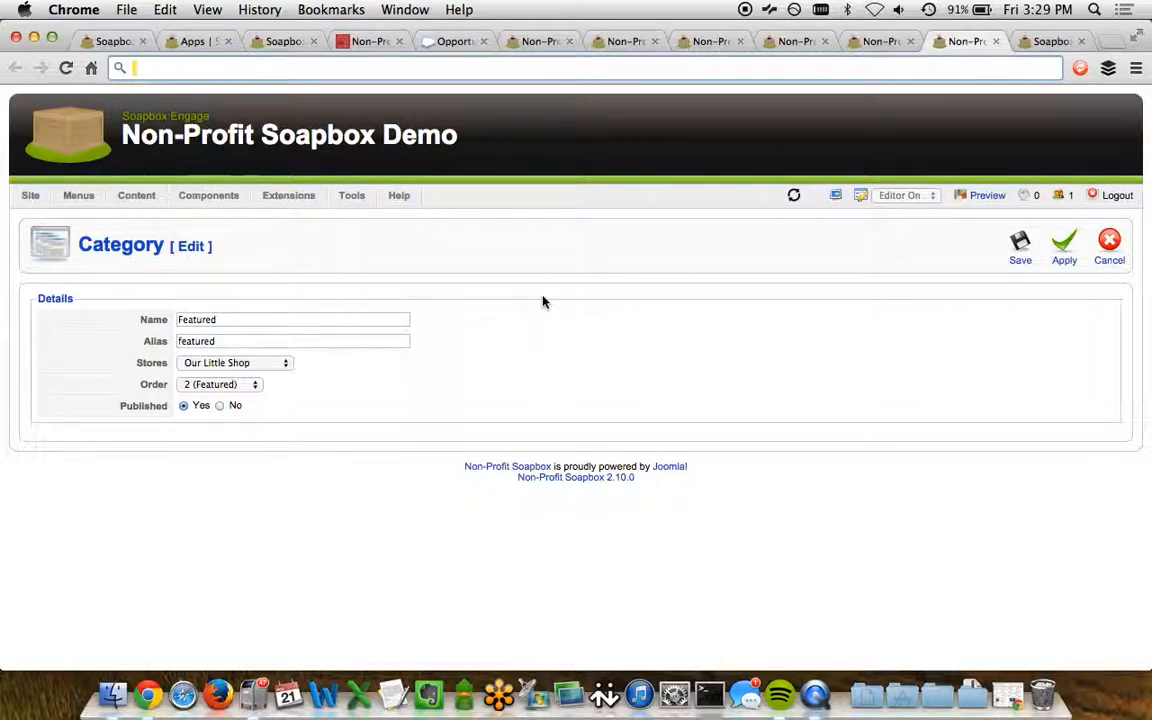